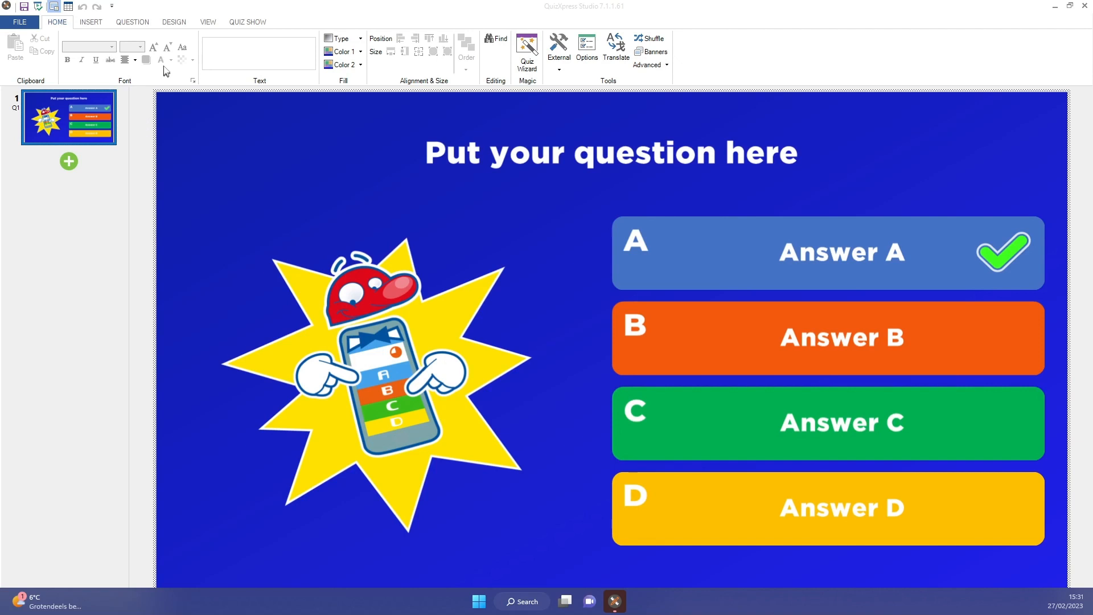
mouse_move(244, 26)
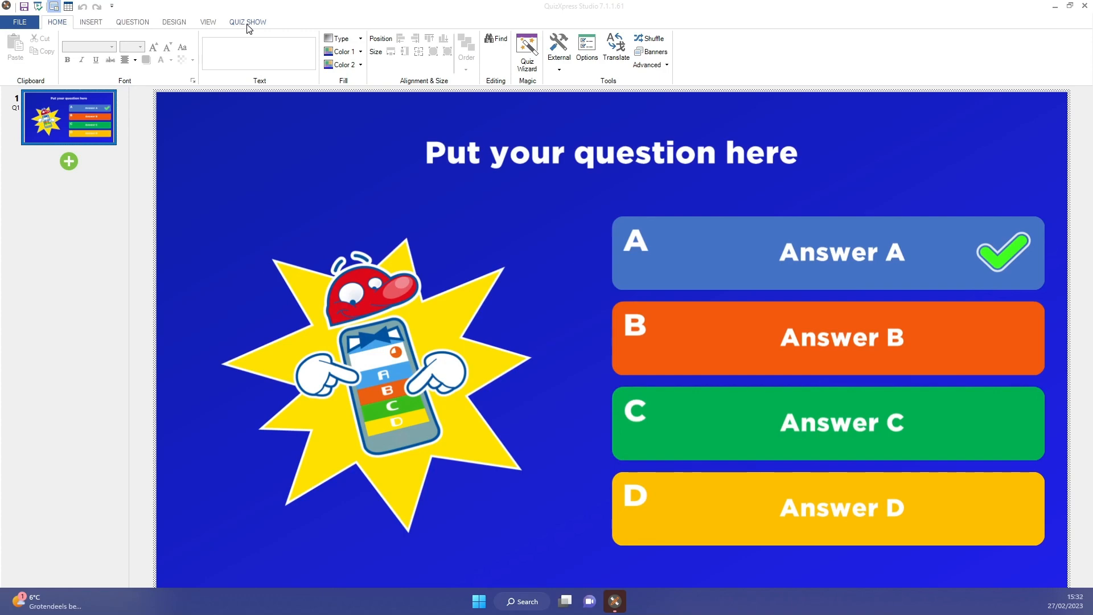
Run the quiz show in production mode from the Quiz Show options.
click(247, 22)
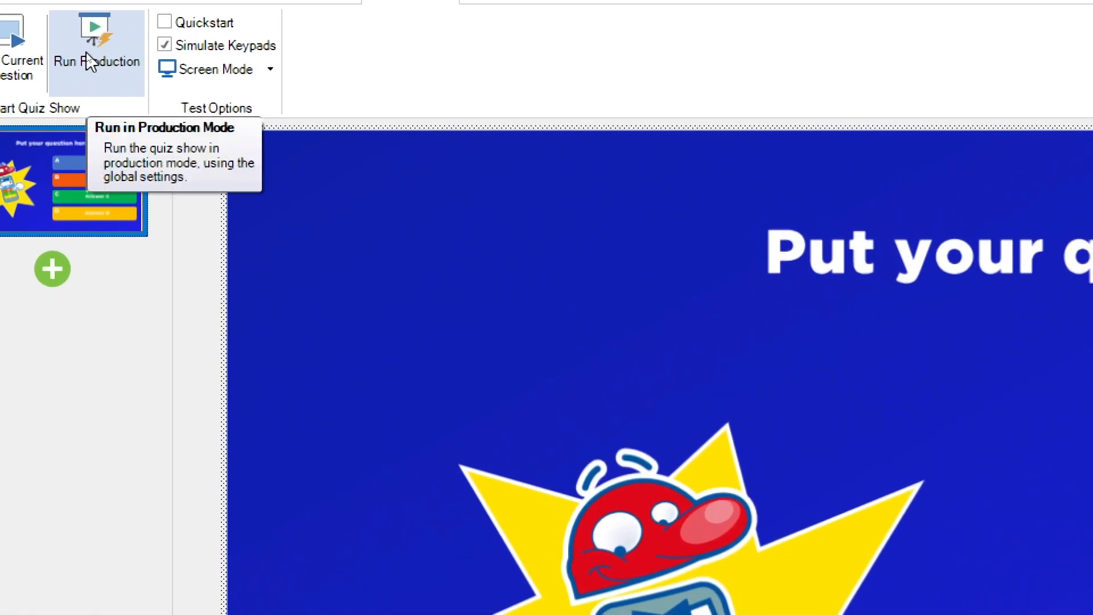
click(91, 47)
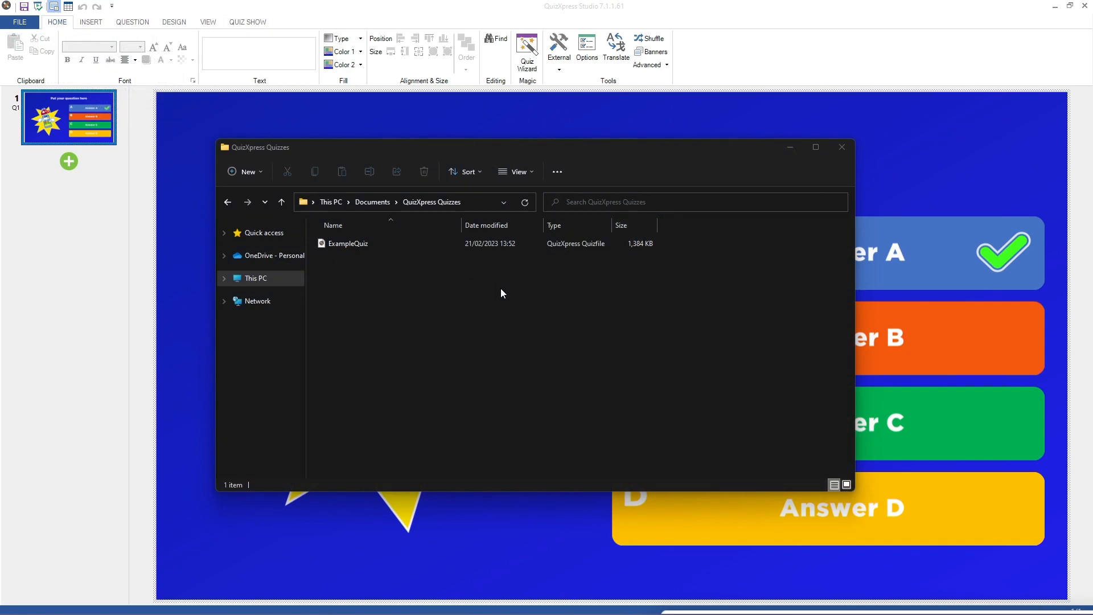
Play ExampleQuiz via its full right-click file options in the QuizXpress Quizzes folder.
click(348, 243)
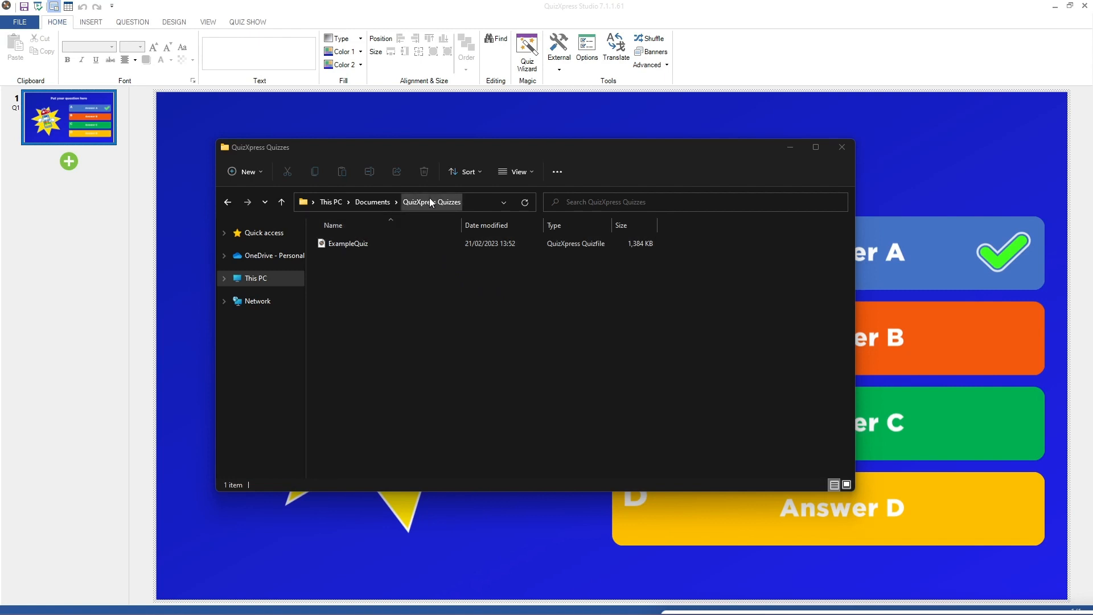
click(349, 243)
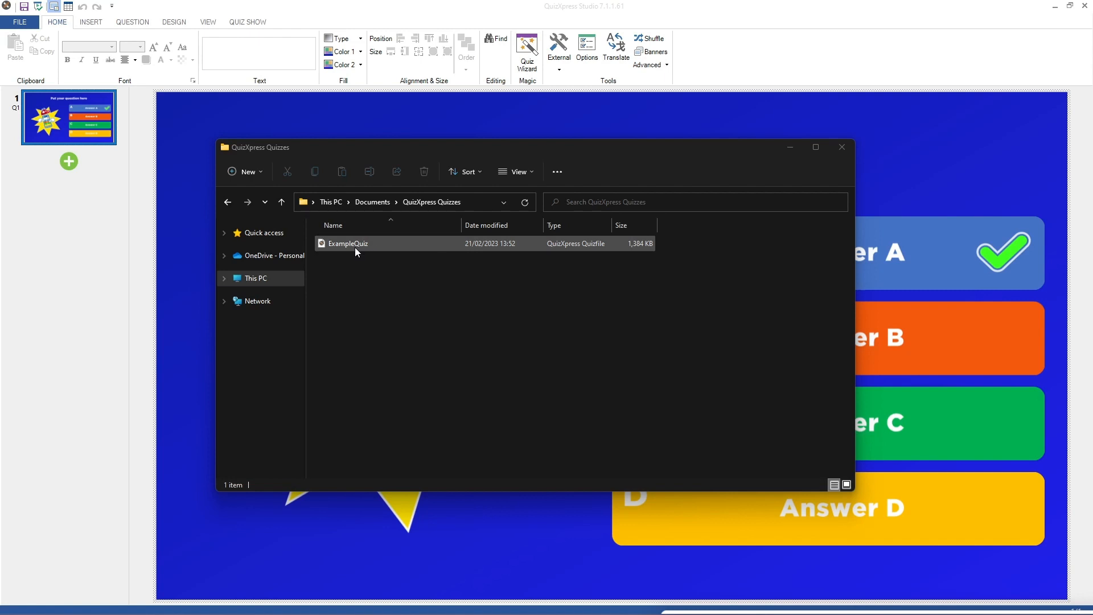
right_click(348, 243)
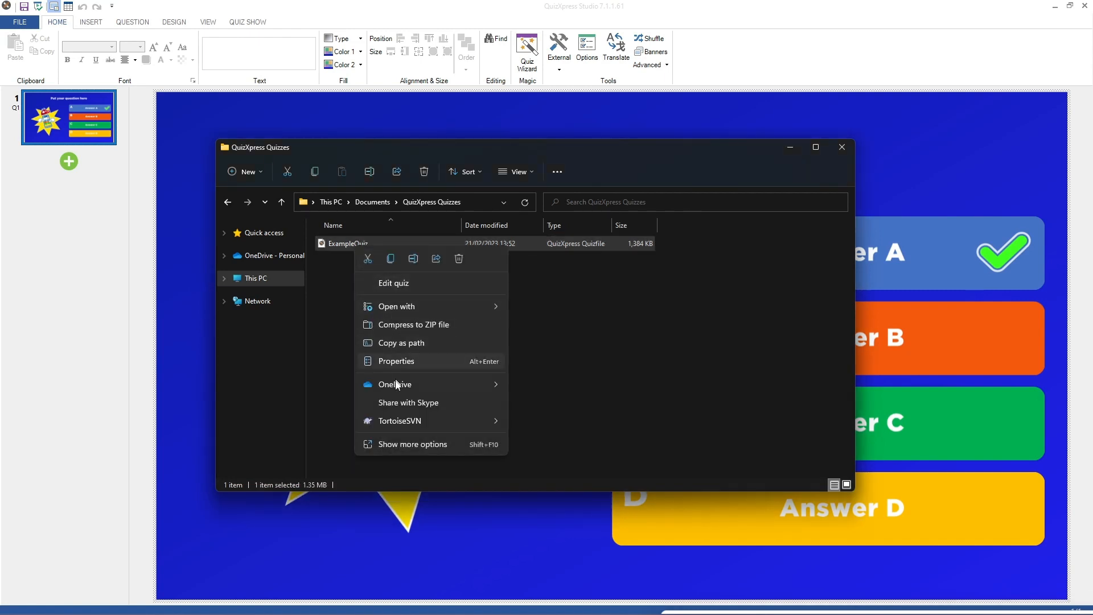
click(411, 444)
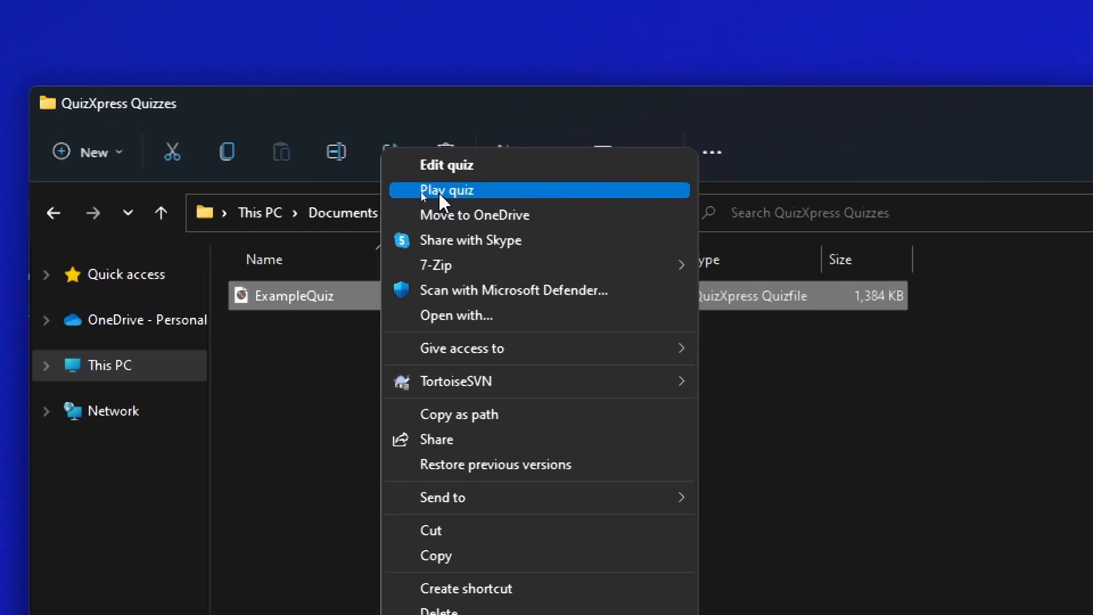
click(447, 190)
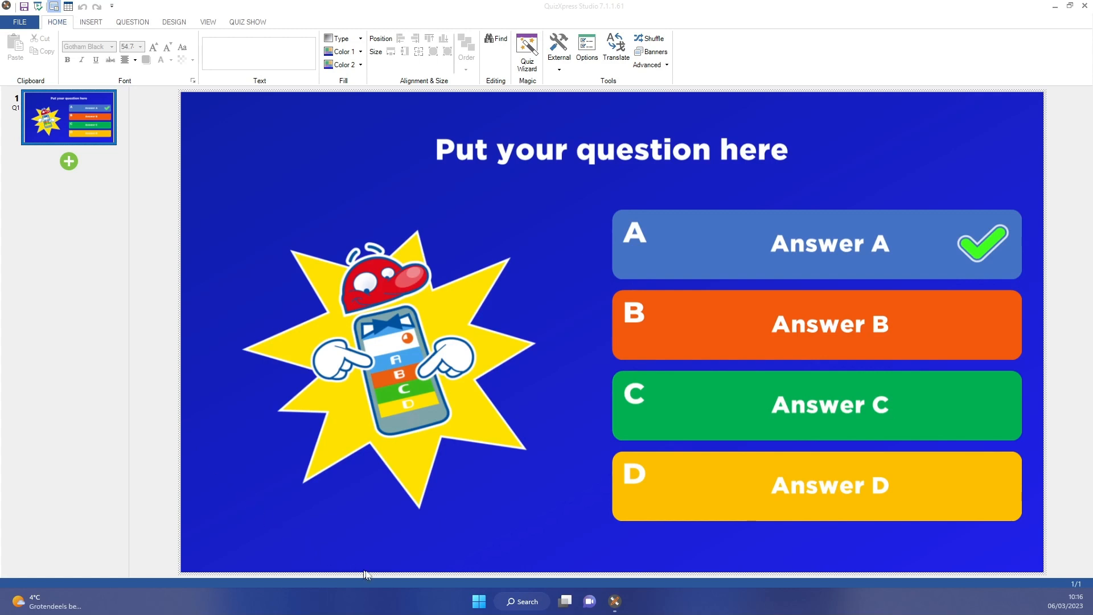
mouse_move(528, 606)
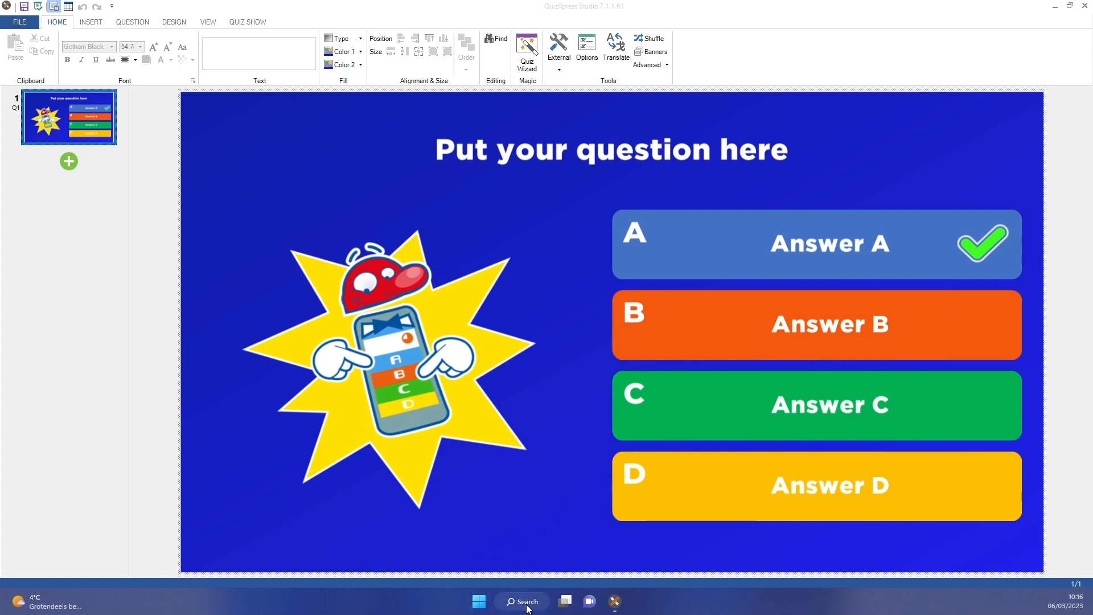
Search Windows for 'QuizXpress Live!' to launch the app.
click(521, 601)
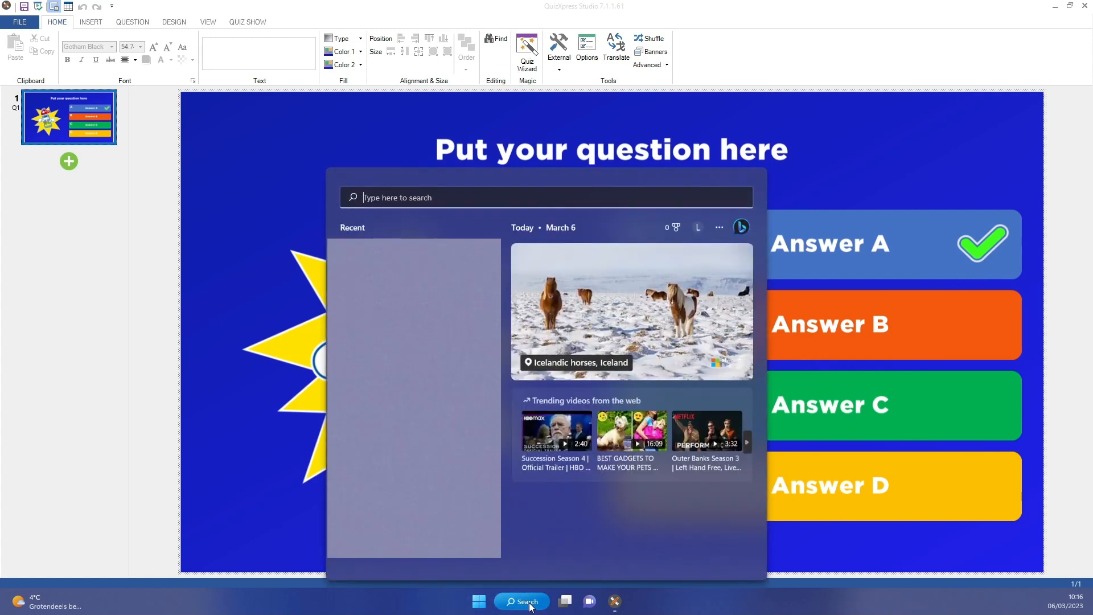
text(QuizXpress Live!)
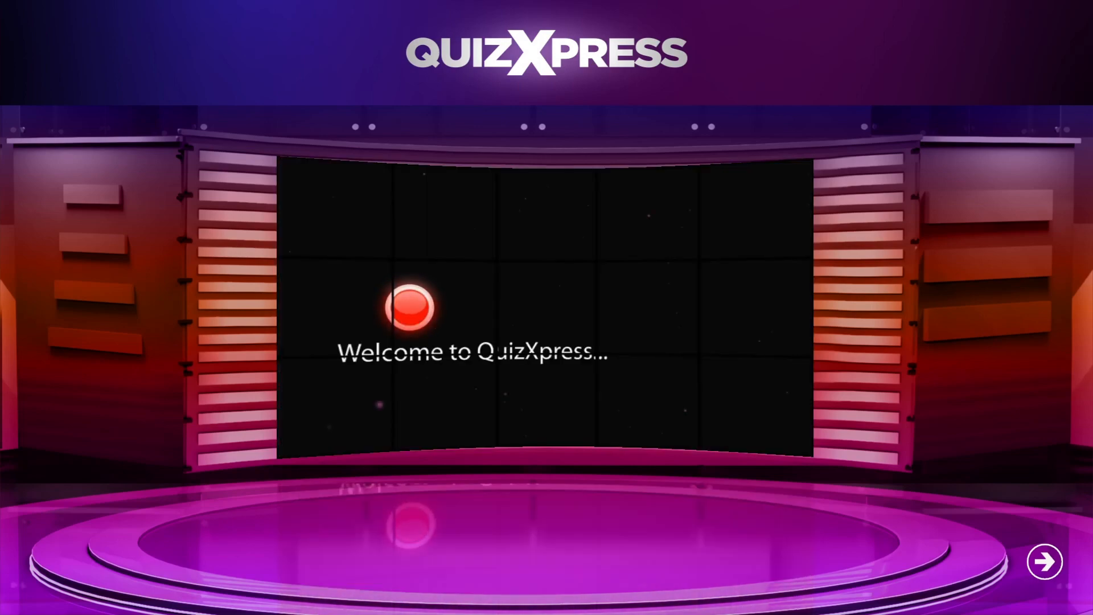
Advance past the welcome screen to the Music round introduction.
click(1044, 561)
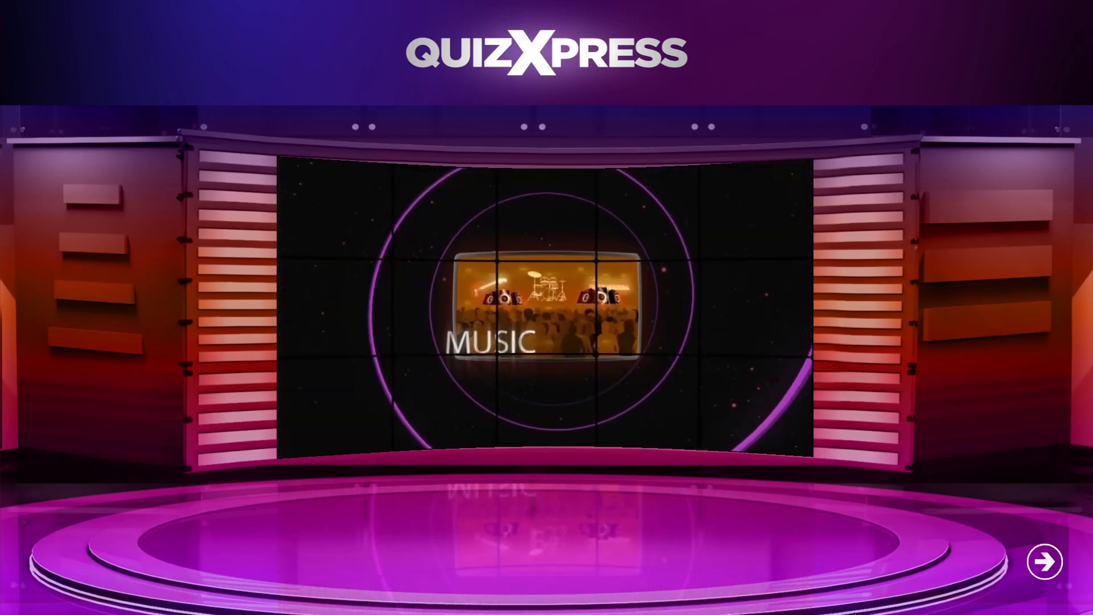
Start the Music round, let teams check in on the registration grid, then proceed to the first question.
click(1044, 560)
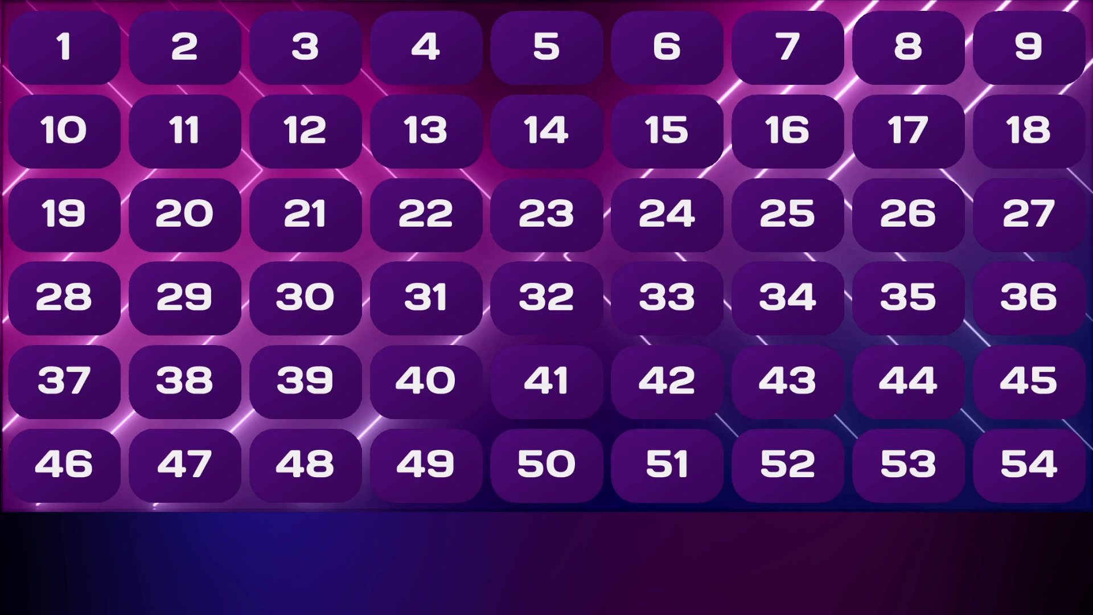
click(63, 46)
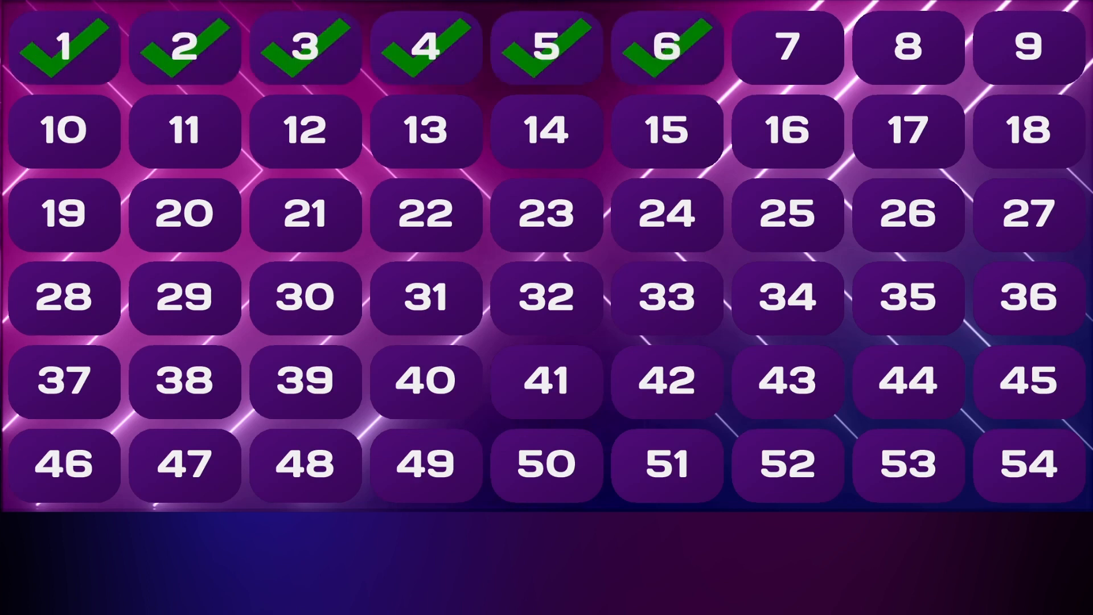
click(185, 131)
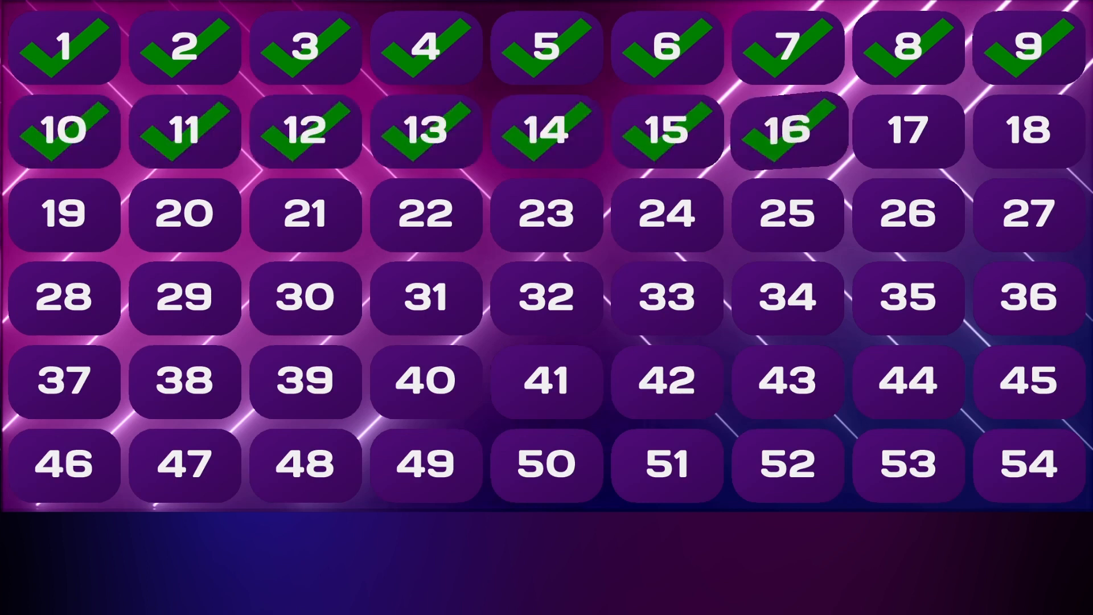
click(307, 215)
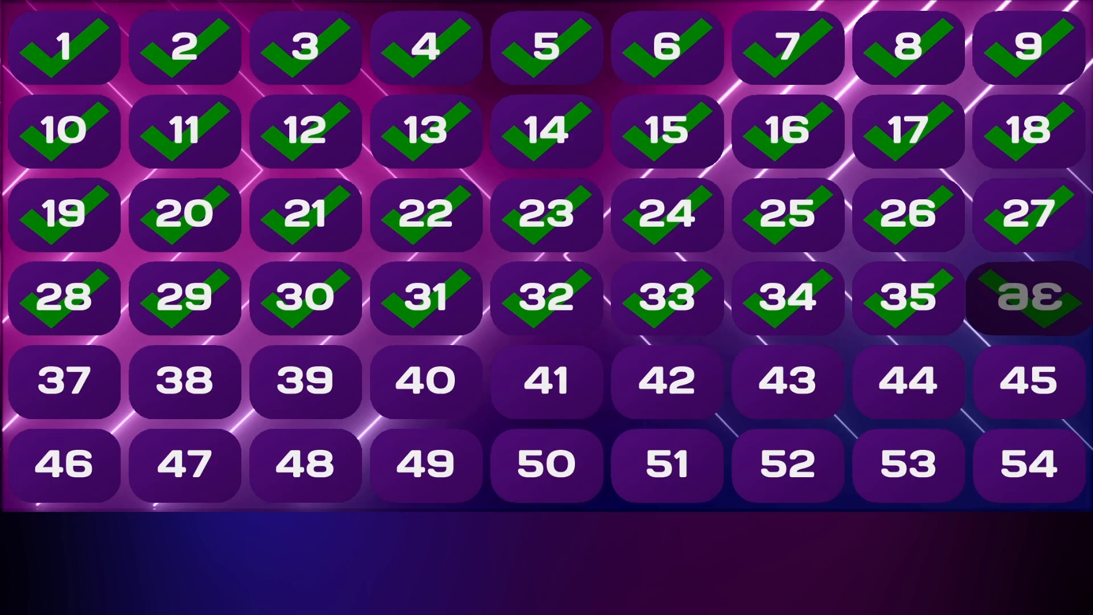
click(1028, 298)
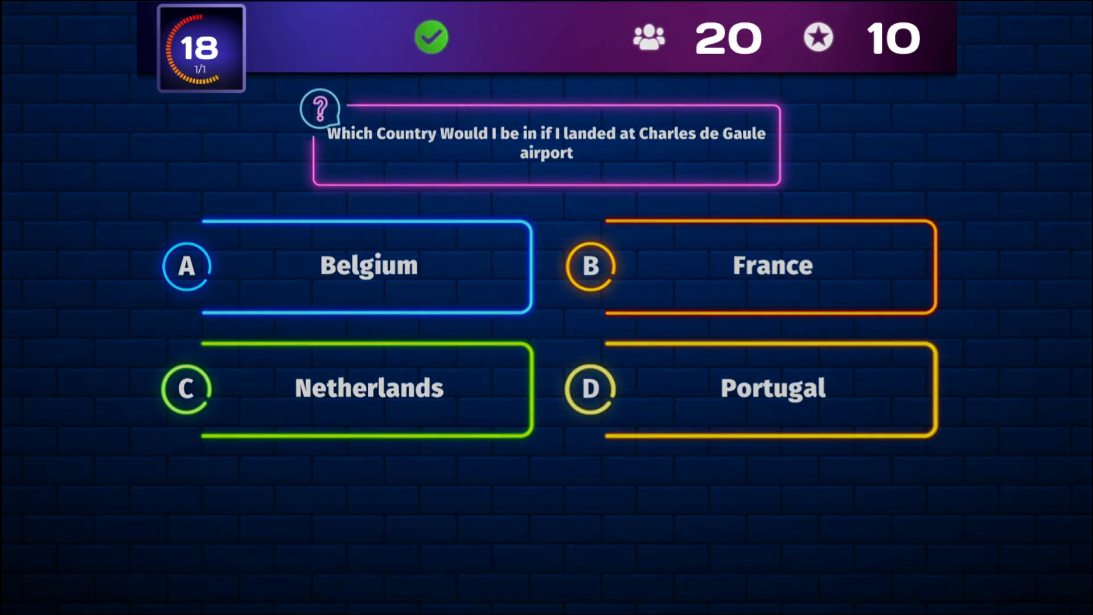
Run the Charles de Gaulle question, reveal France, and show each team's answer, time and score.
click(368, 265)
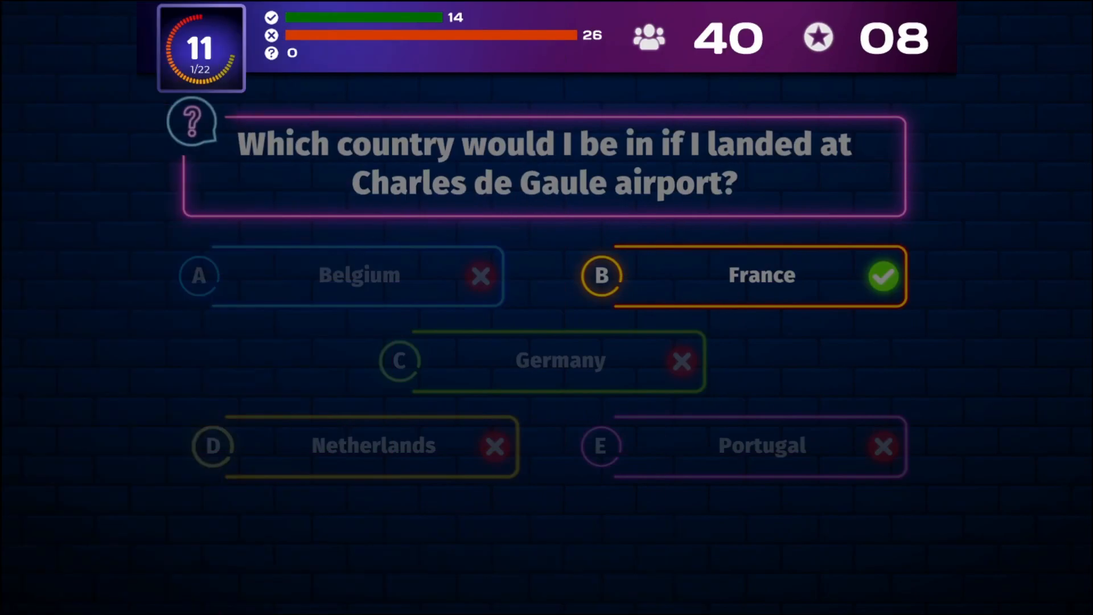
key(e)
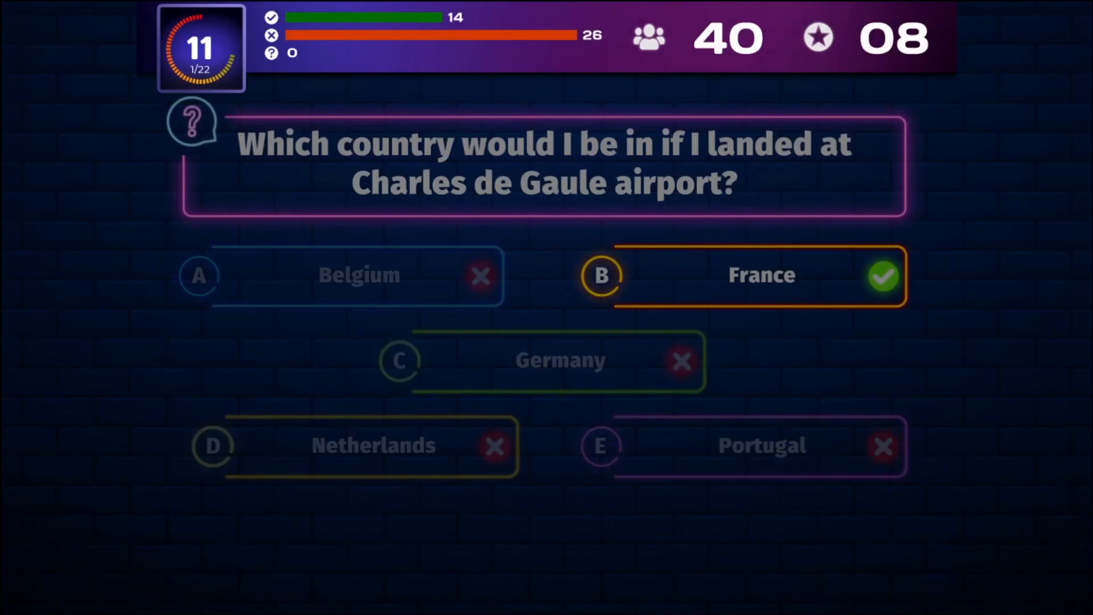
key(r)
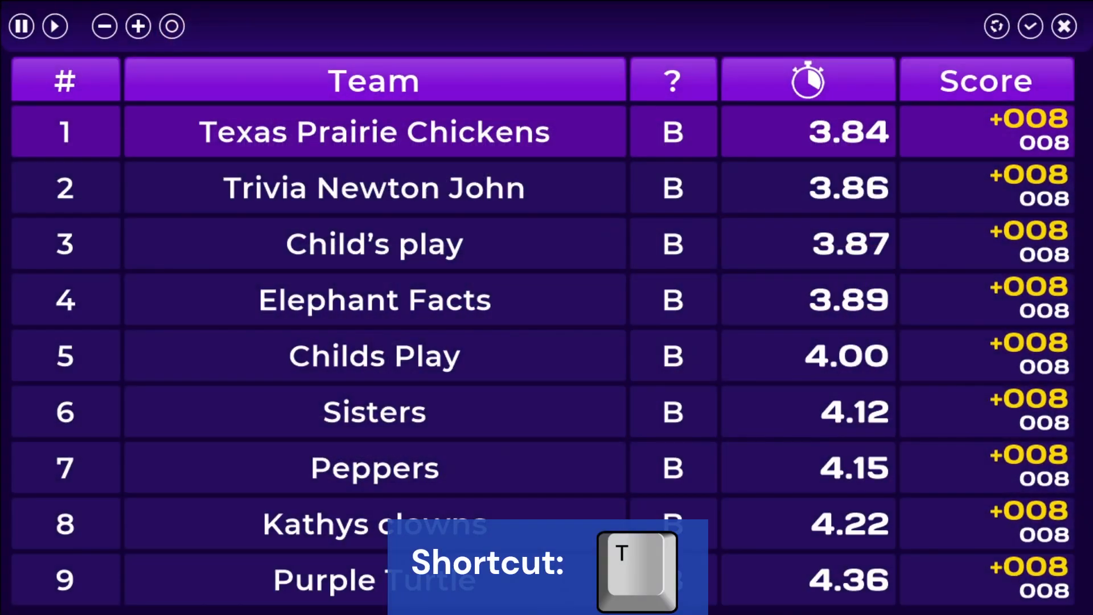
Close the answer table, show the overall standings, then move on past the leaderboard.
key(t)
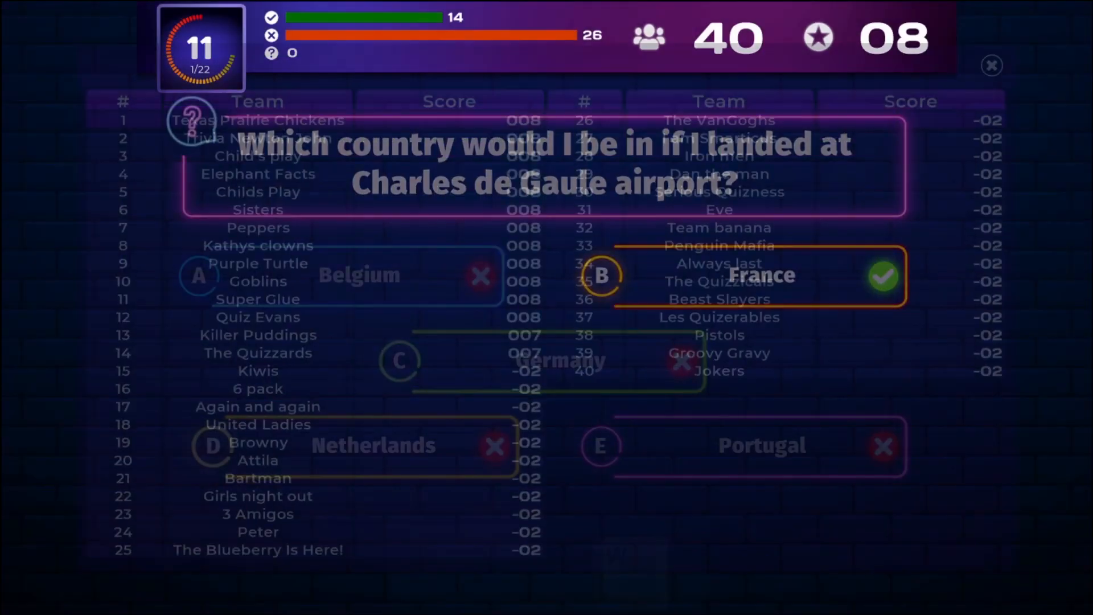
key(w)
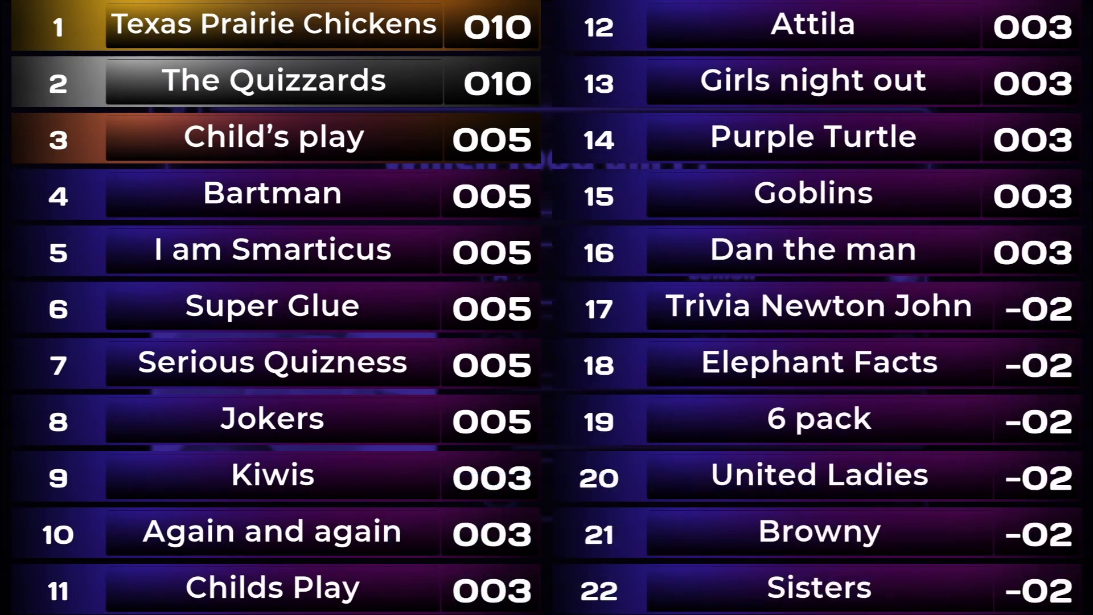
key(ctrl+e)
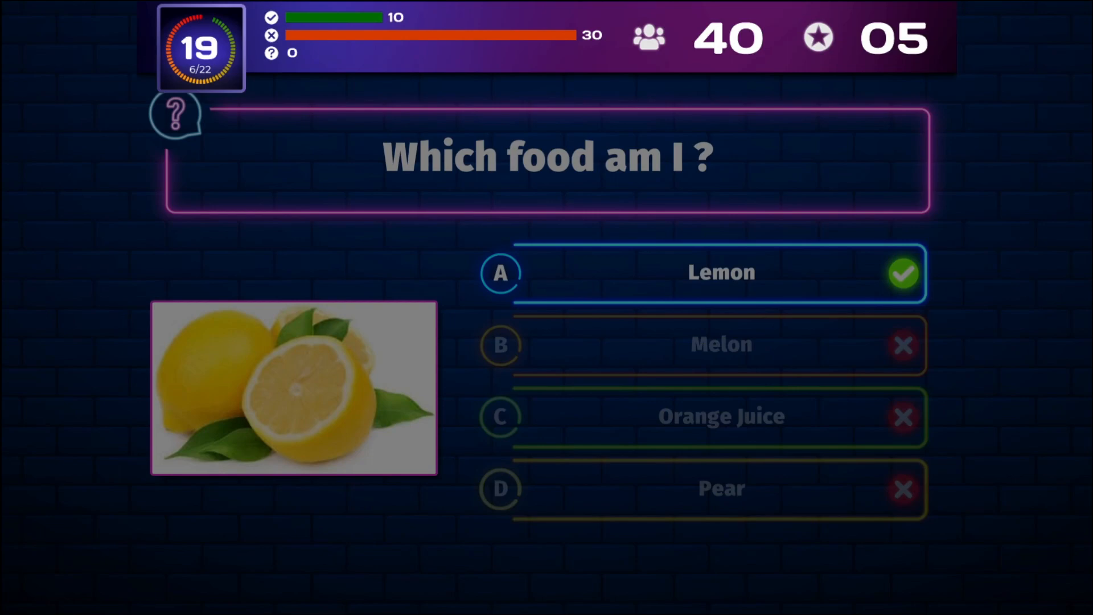
Advance past the revealed Lemon answer for question 6.
key(d)
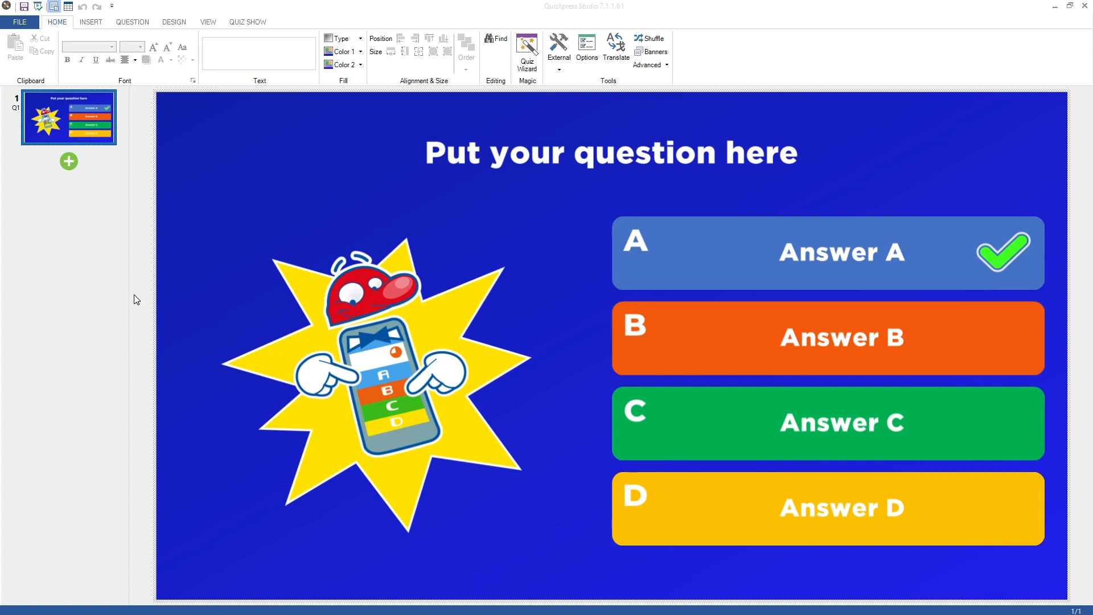
mouse_move(311, 261)
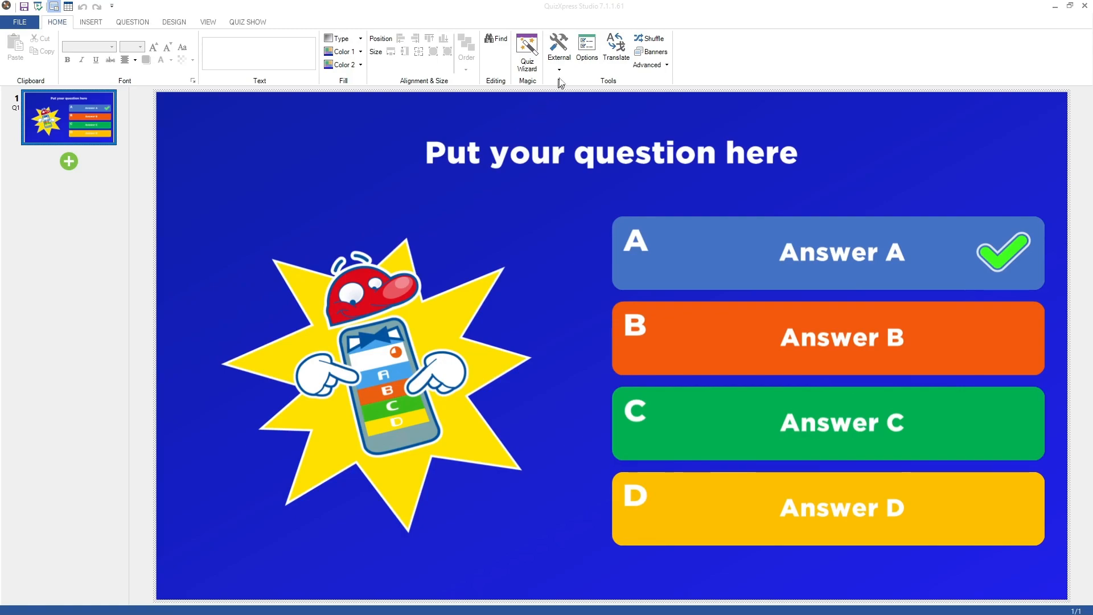
Launch QuizXpress Setup from External tools and switch to its Advanced settings.
click(558, 49)
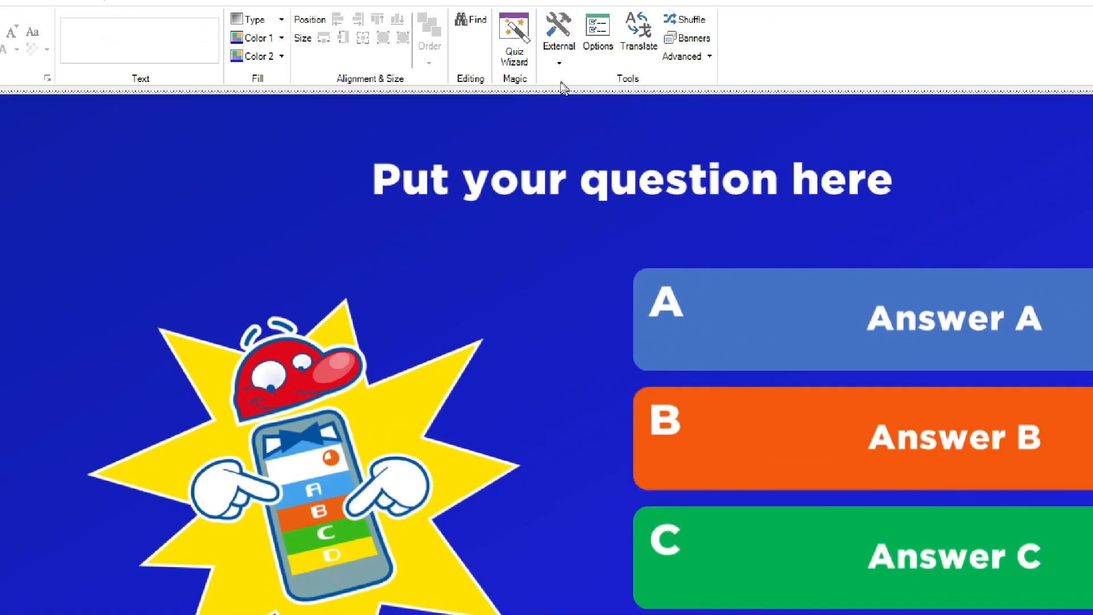
click(596, 33)
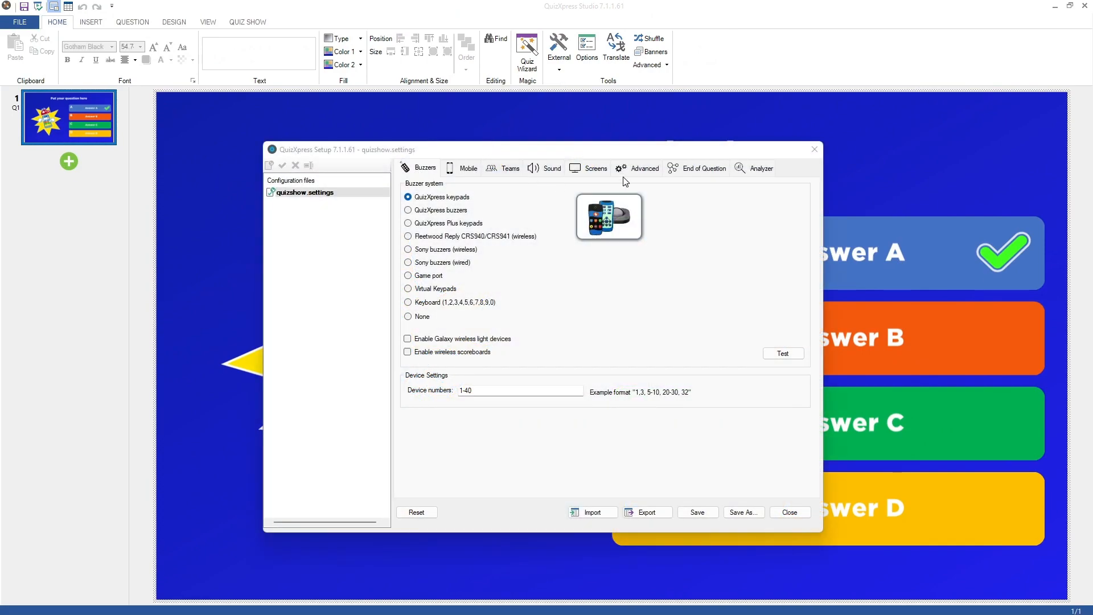
click(643, 168)
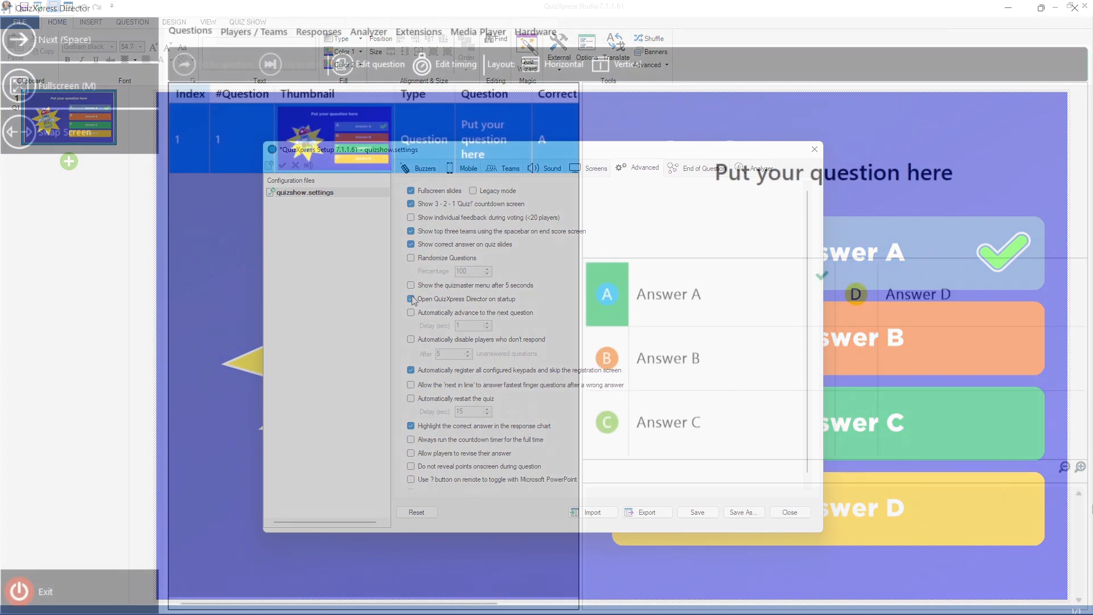
Enable Director on quiz startup and open the Asia population question for editing.
click(788, 512)
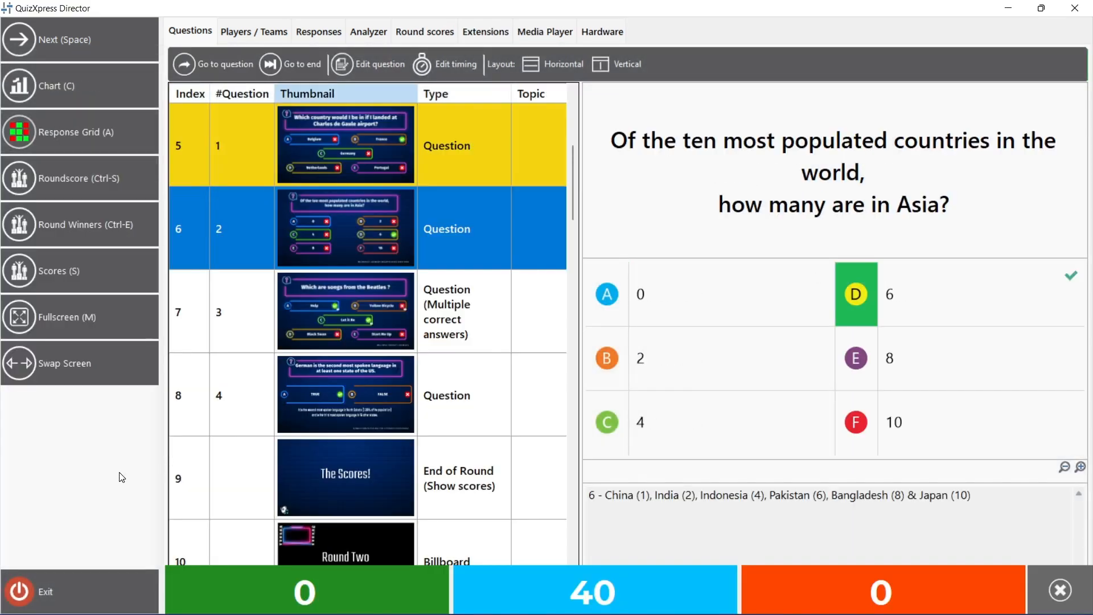
mouse_move(114, 477)
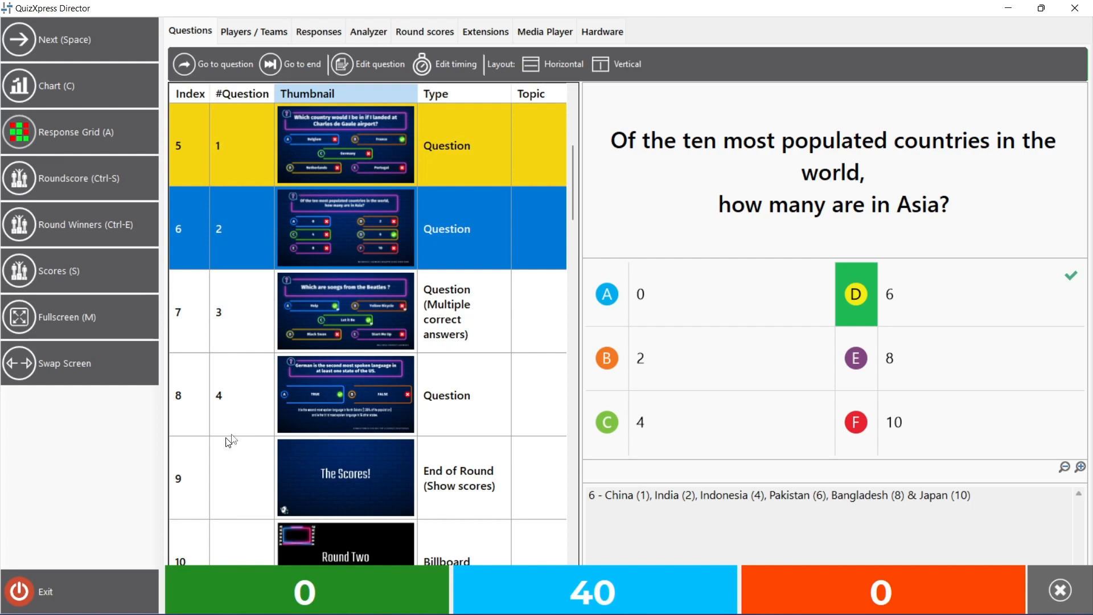
mouse_move(260, 243)
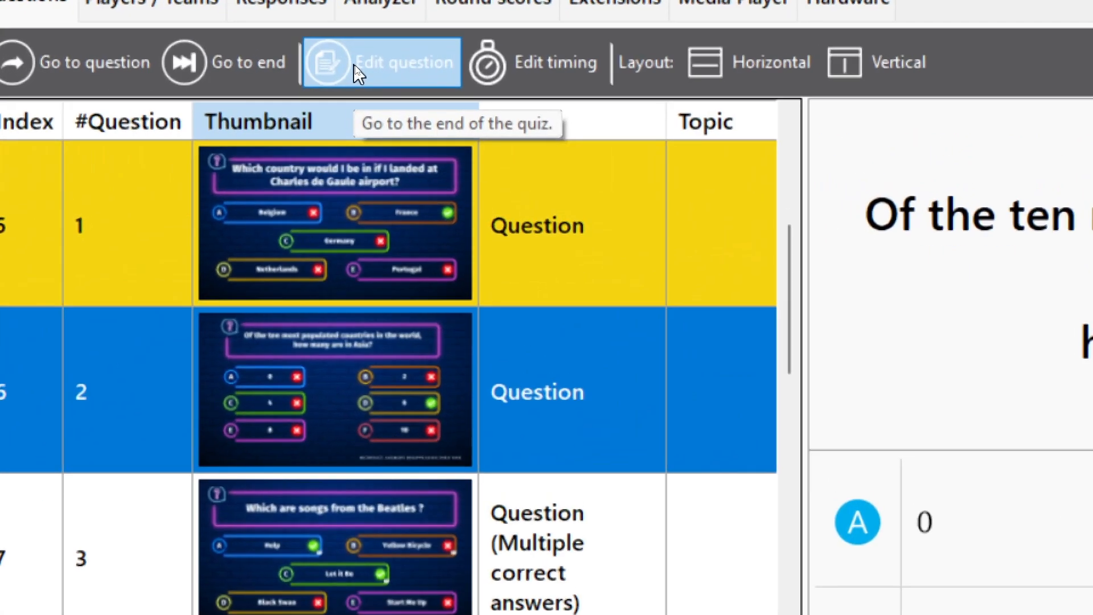
click(378, 61)
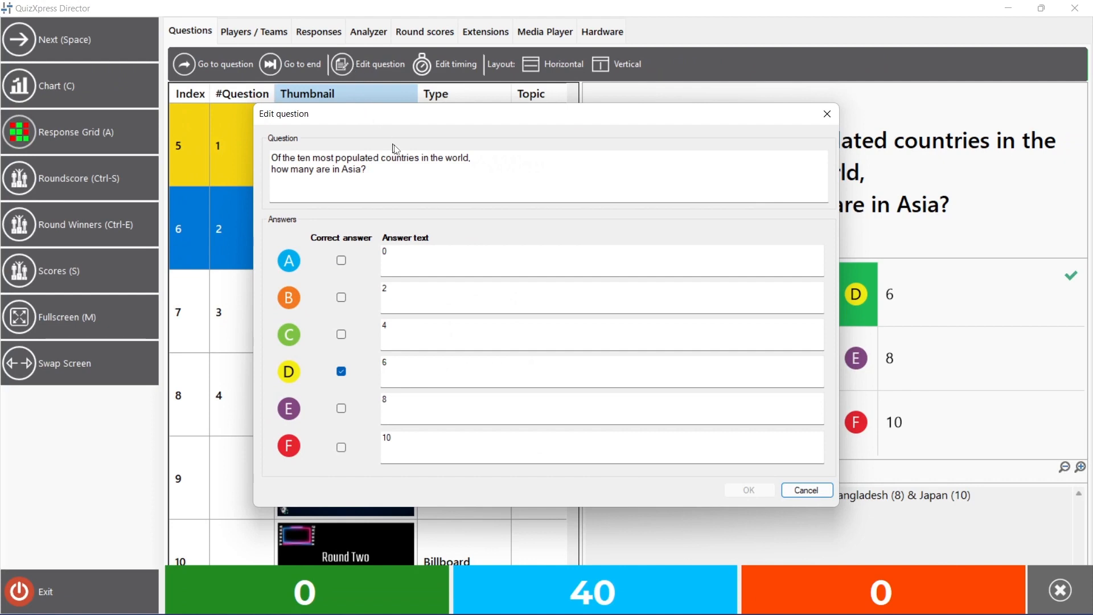
Cancel the question editor, go to the selected question, and show Players / Teams with scores.
click(806, 489)
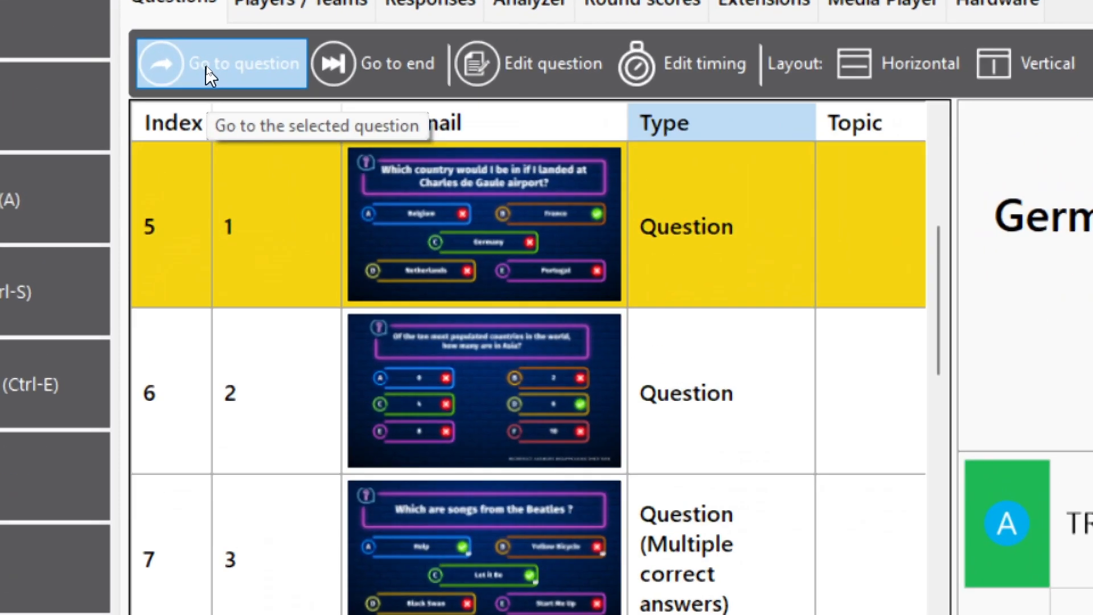
click(220, 63)
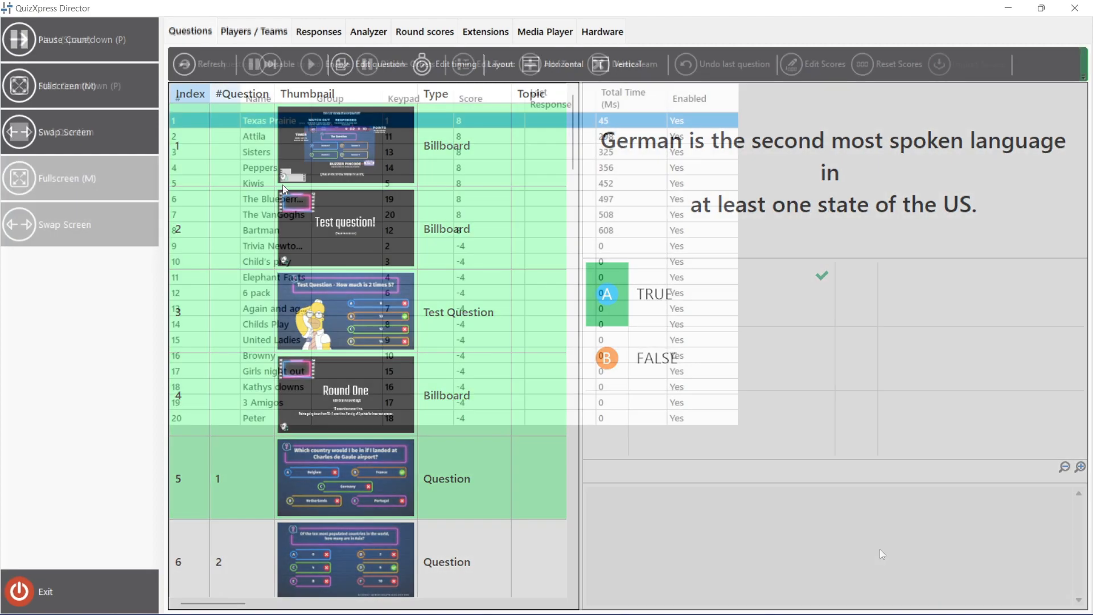
click(253, 31)
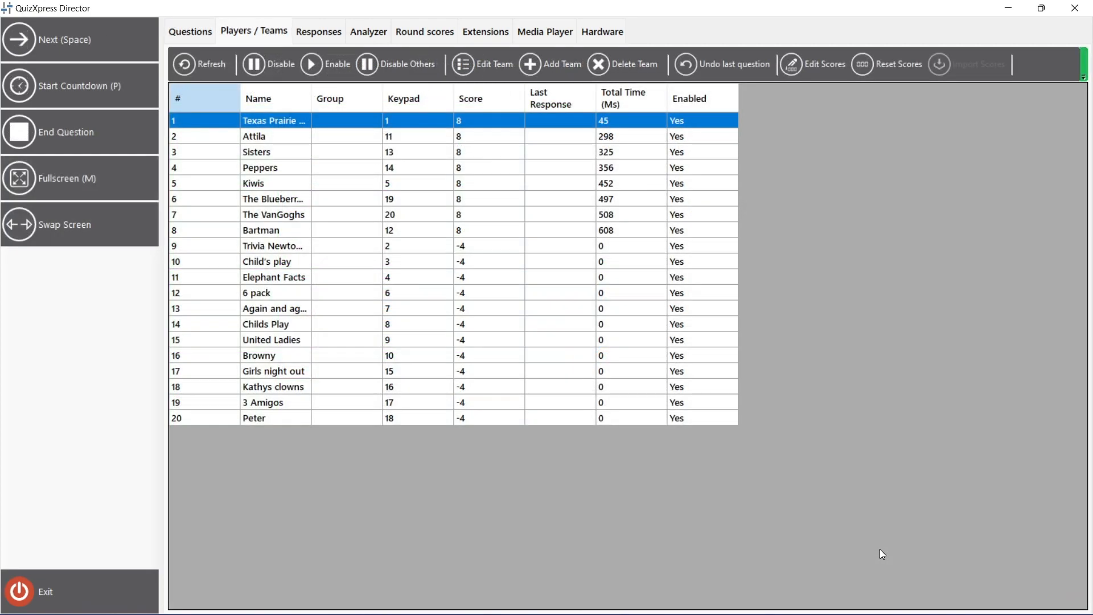
mouse_move(473, 570)
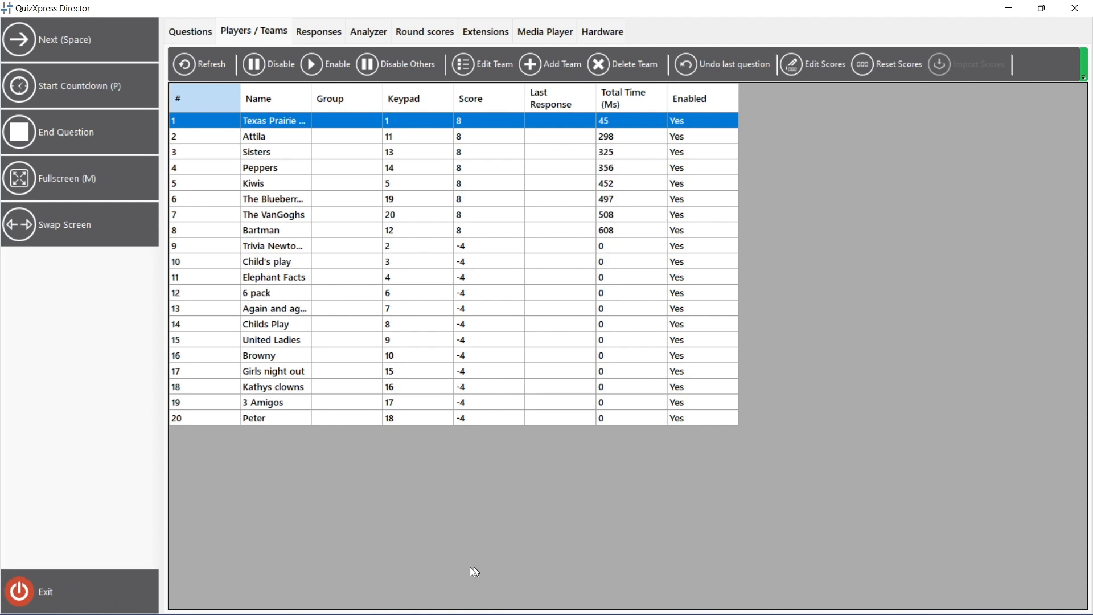
mouse_move(251, 143)
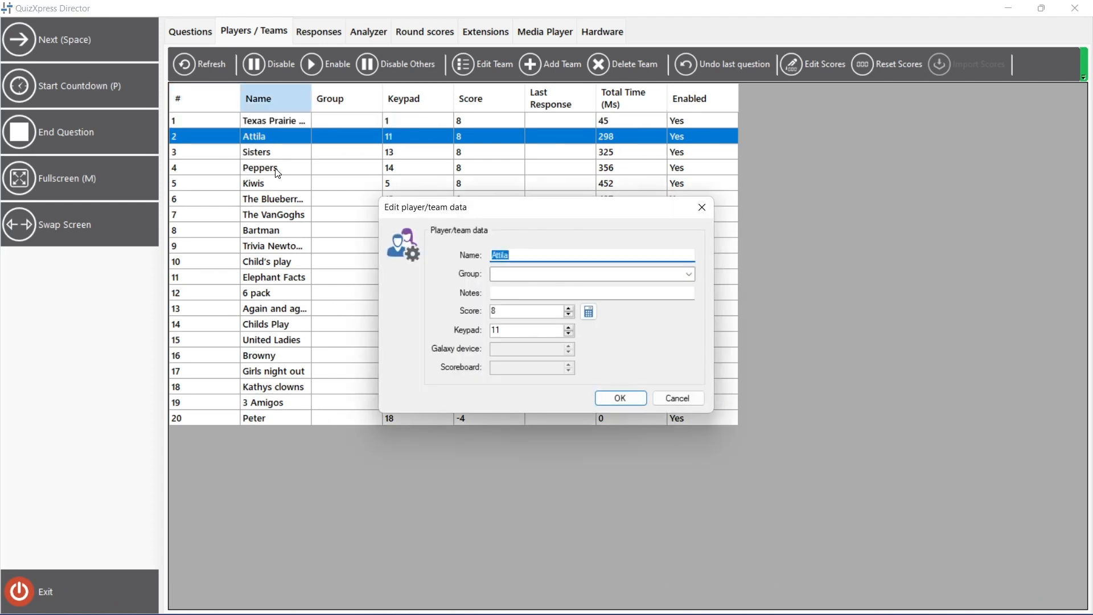
Cancel the Edit player/team dialog to return to the responses grid.
click(619, 398)
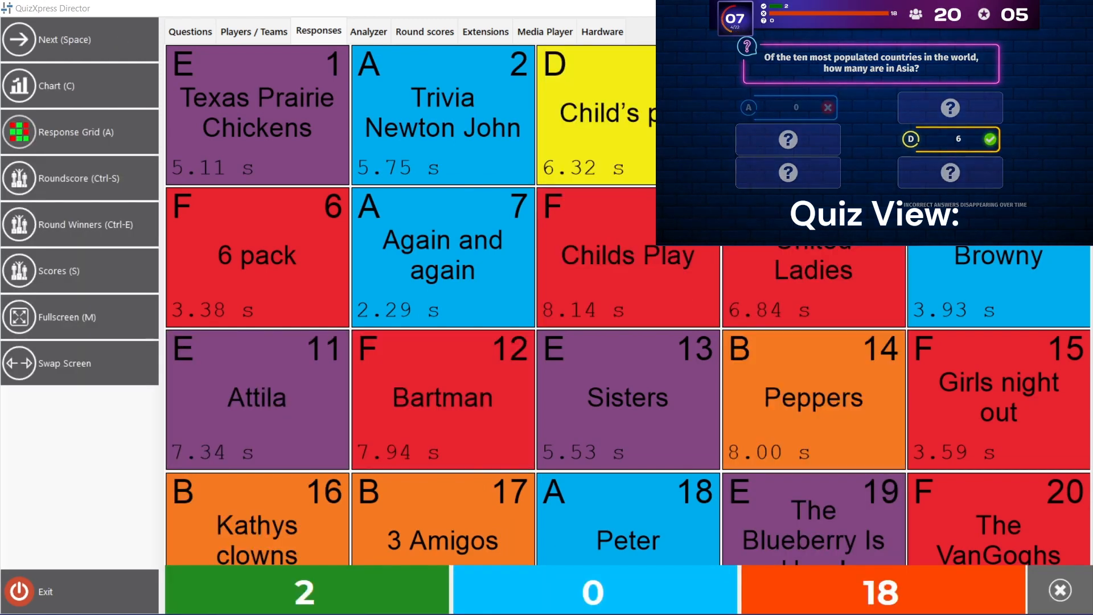
Show the Round scores per team, then switch to the Analyzer question list.
click(423, 32)
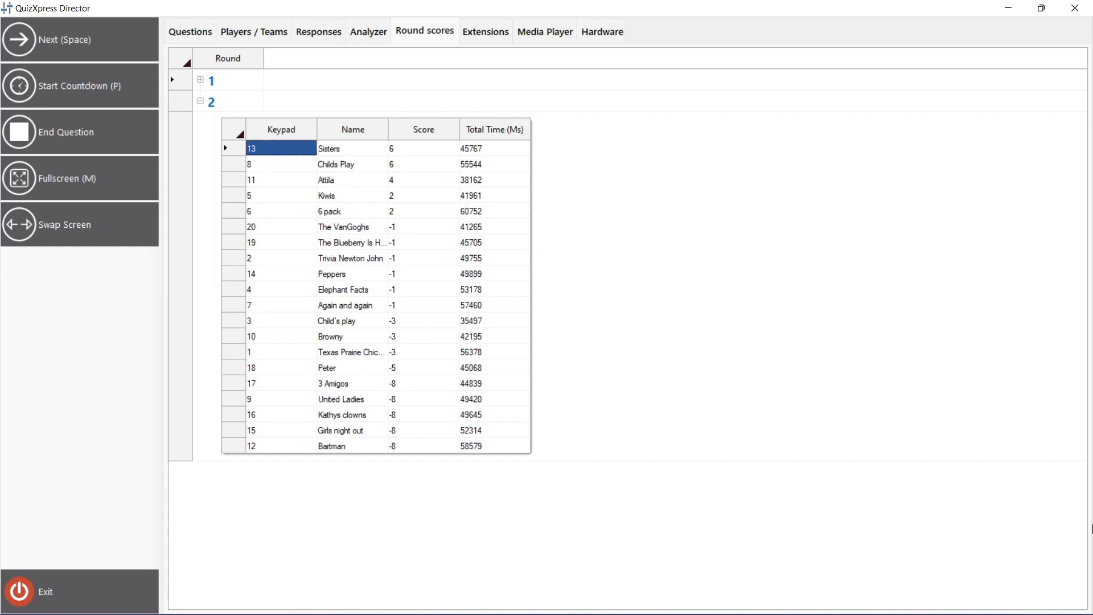
click(368, 31)
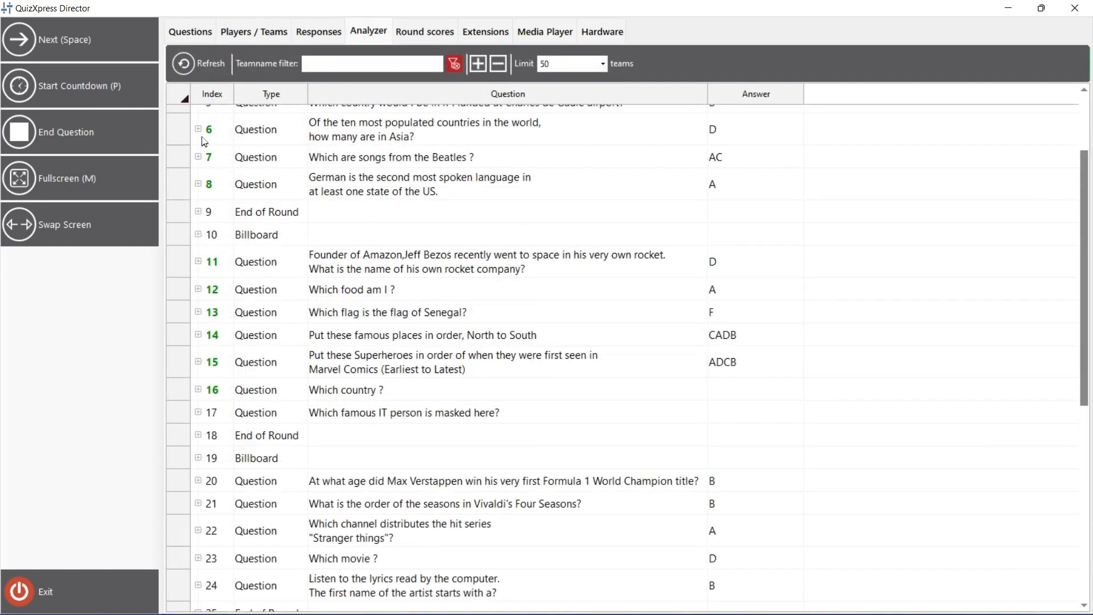
Expand and collapse team answers for questions 6 and 7, then show the Extensions list.
click(198, 129)
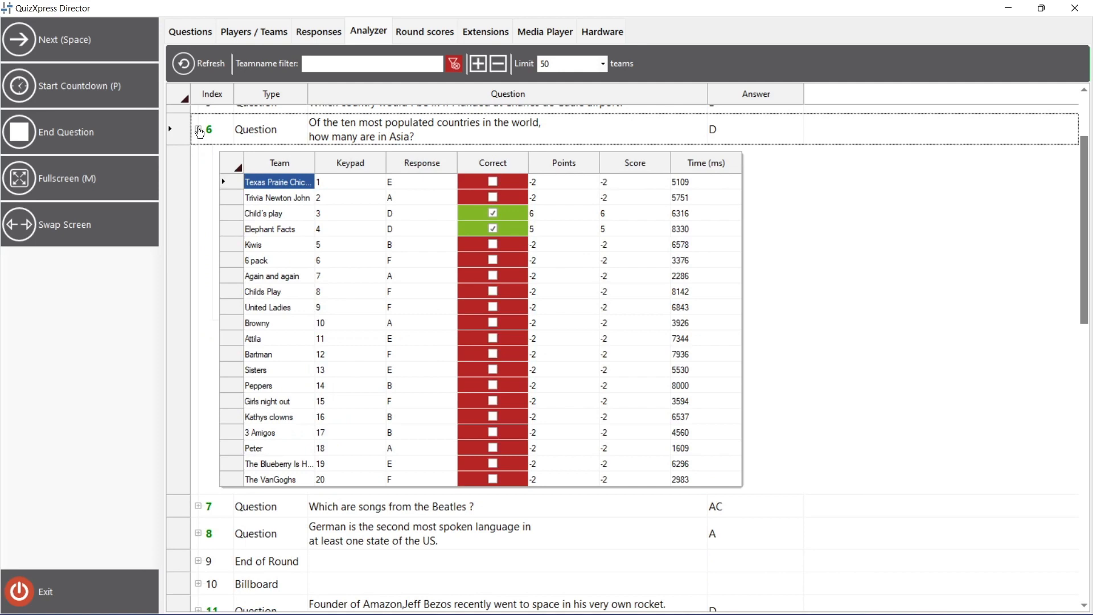
click(199, 133)
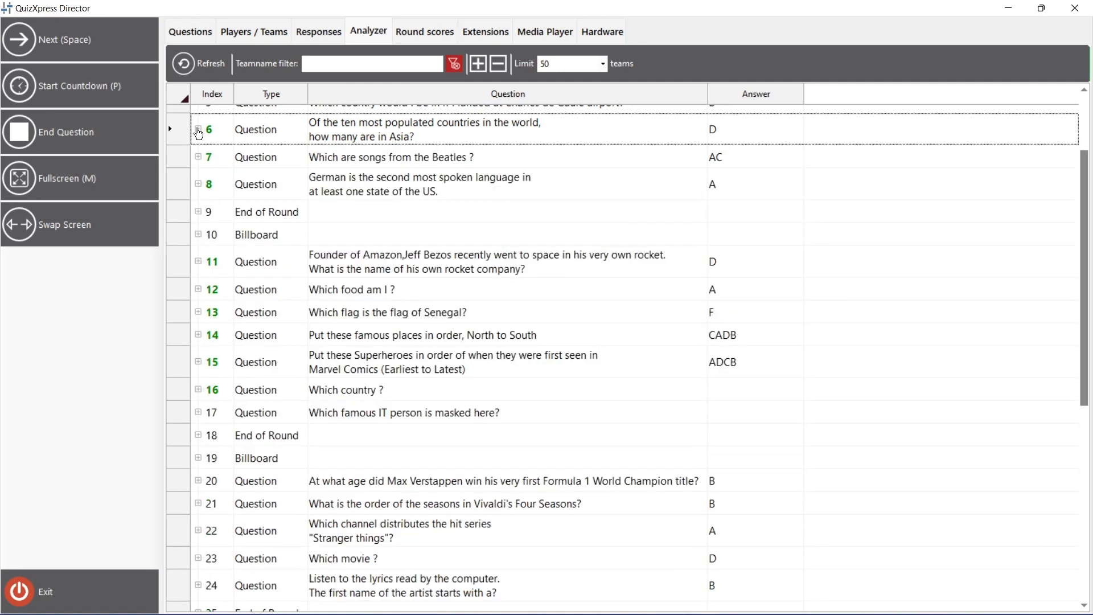
click(198, 159)
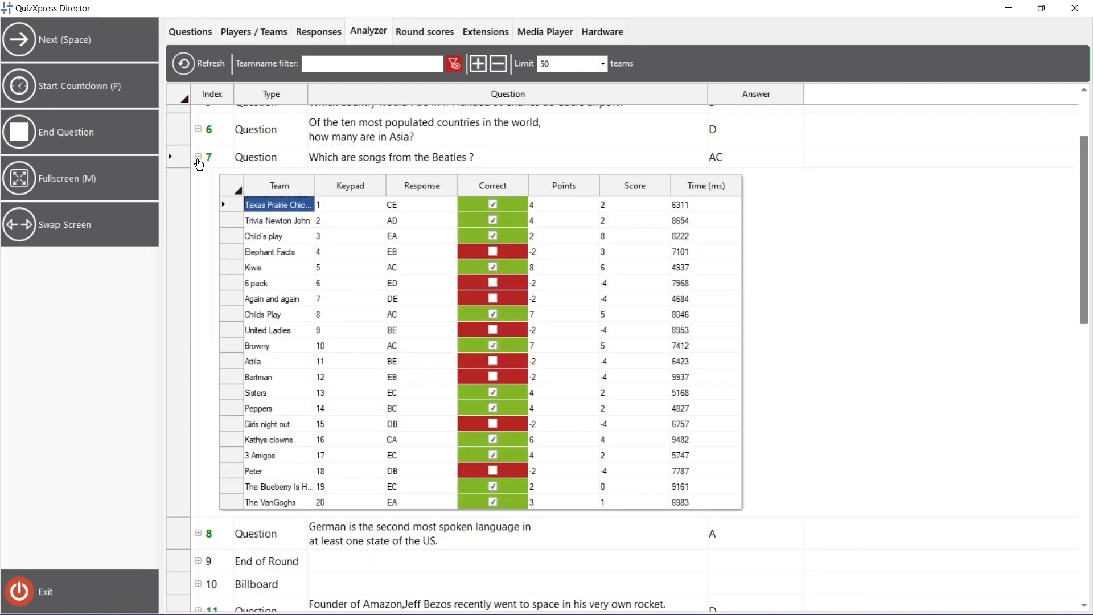
click(198, 158)
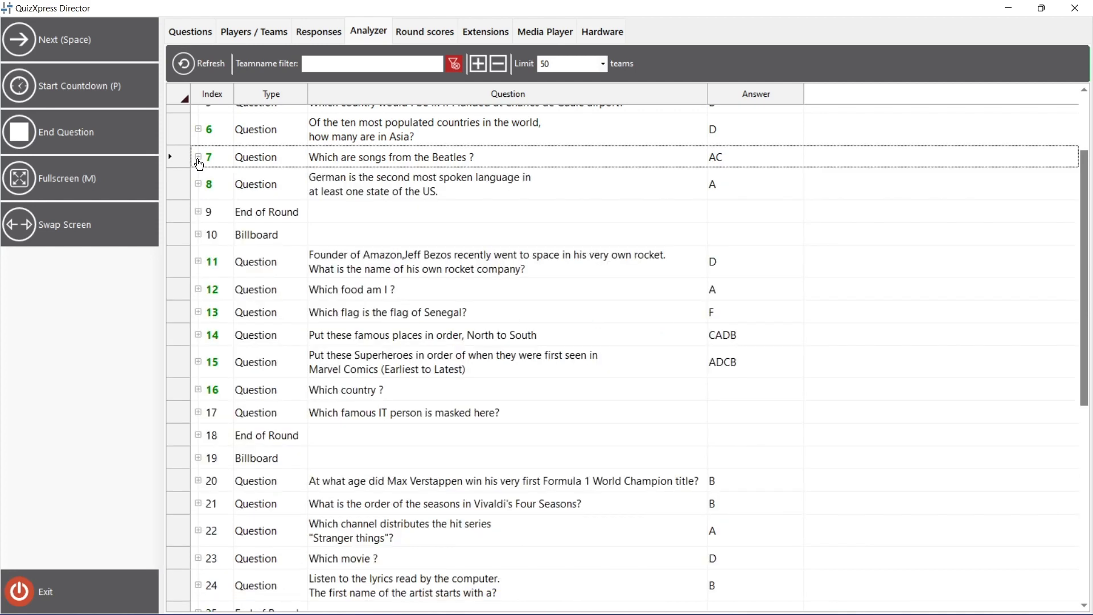
click(484, 31)
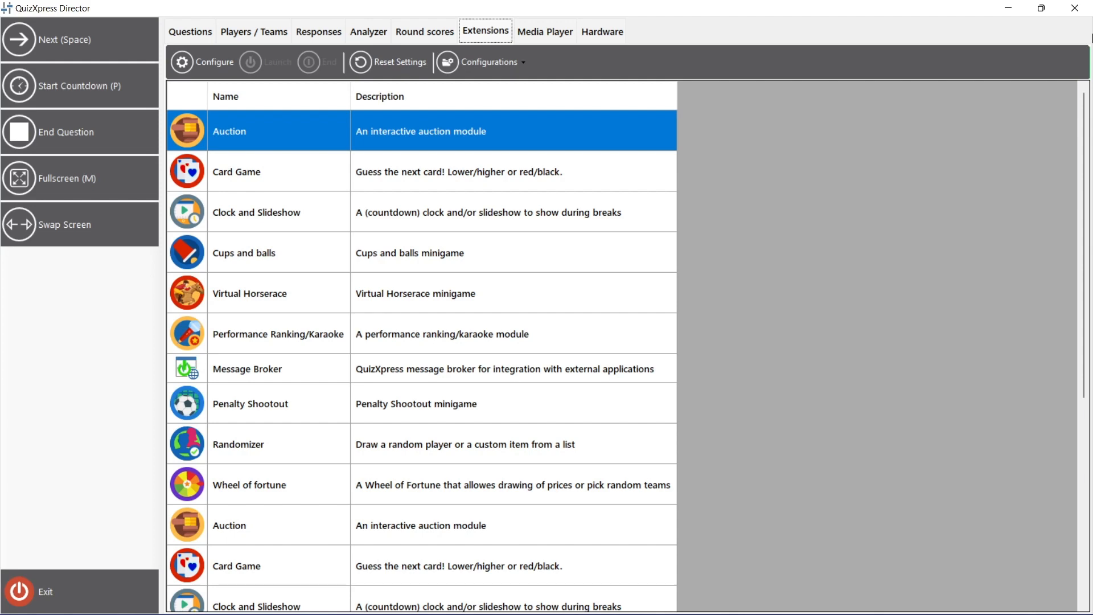
Add test.mp3 to the Media Player list, then show the Hardware connection settings.
click(545, 32)
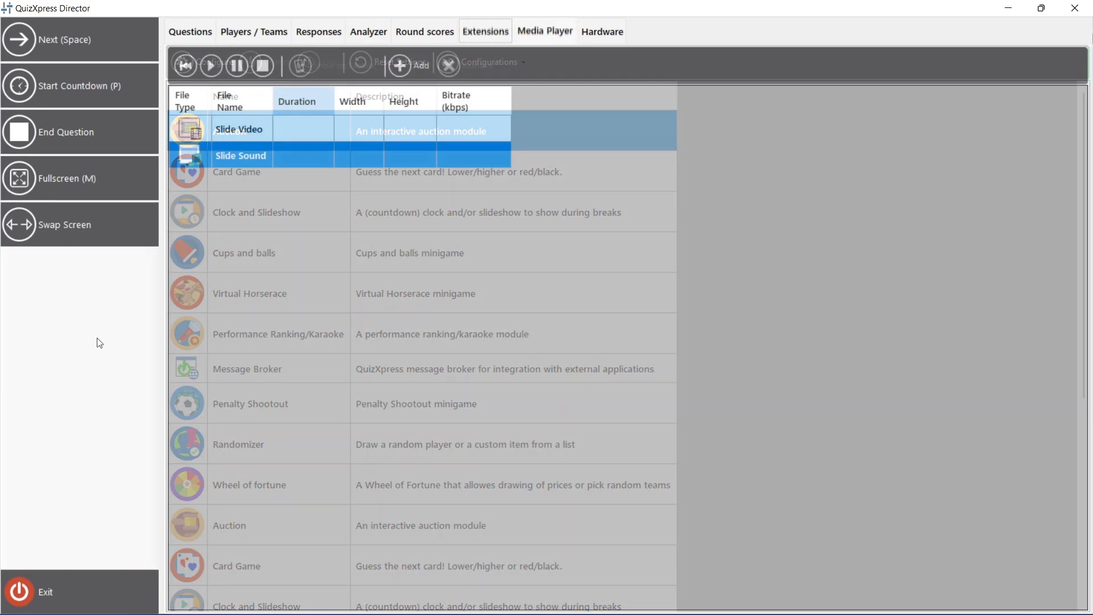
click(545, 31)
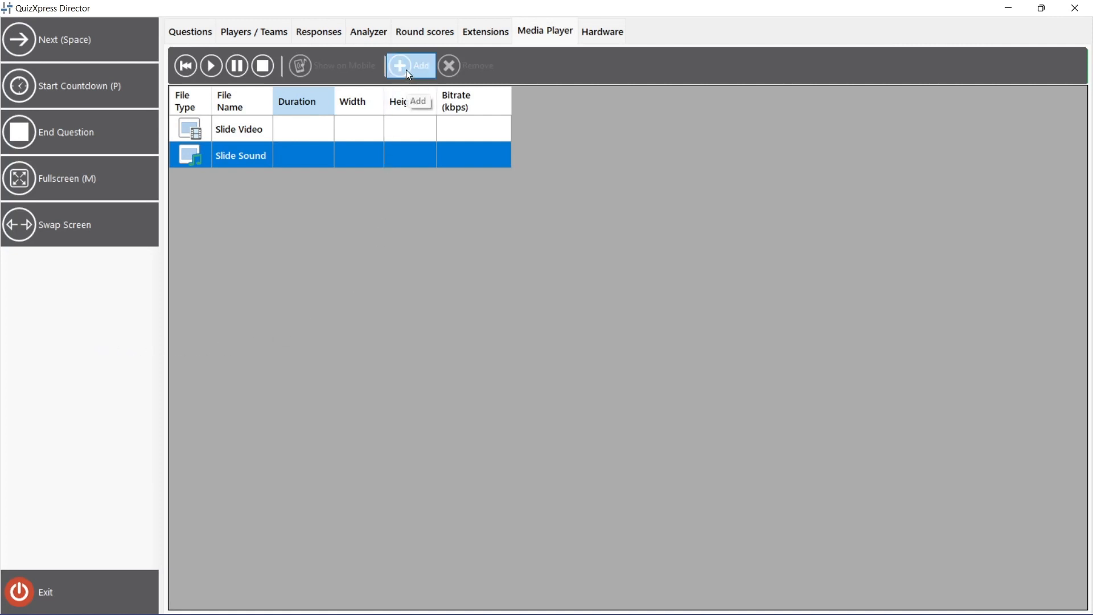
click(410, 66)
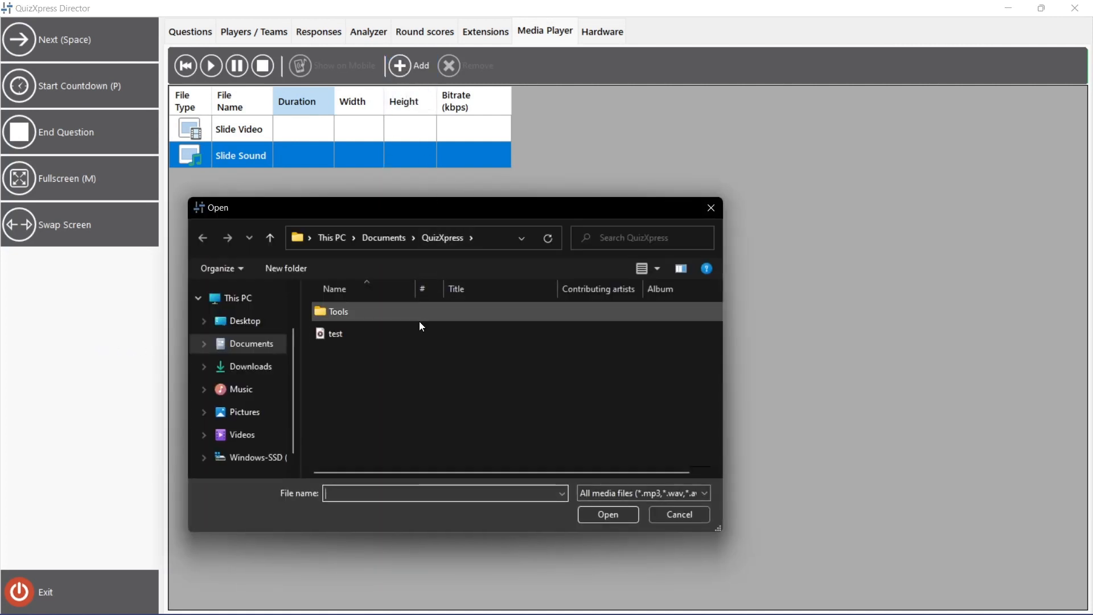
double_click(334, 333)
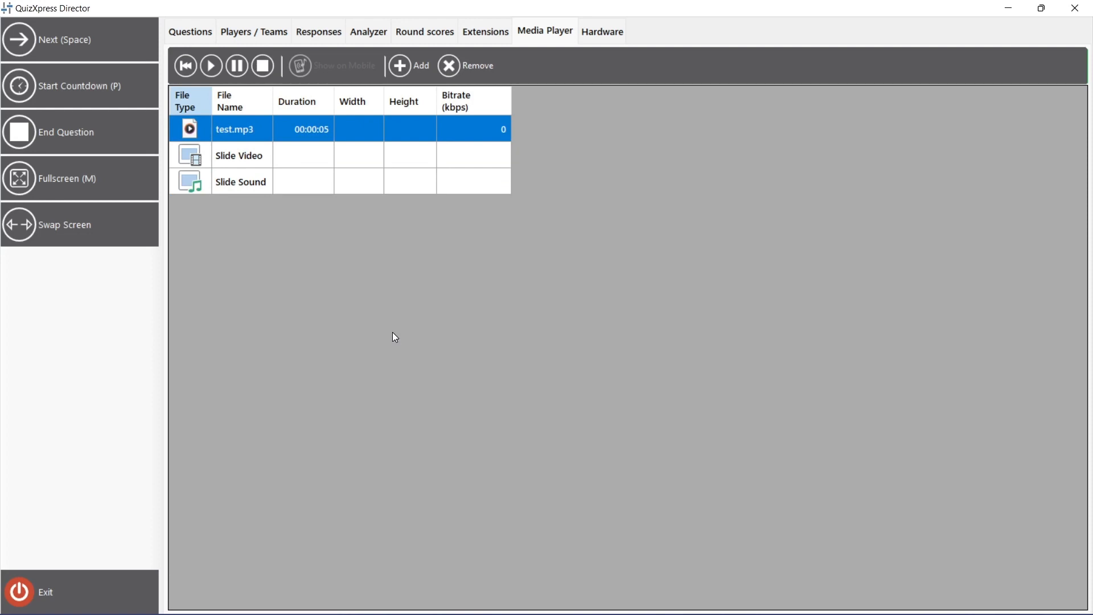
click(601, 31)
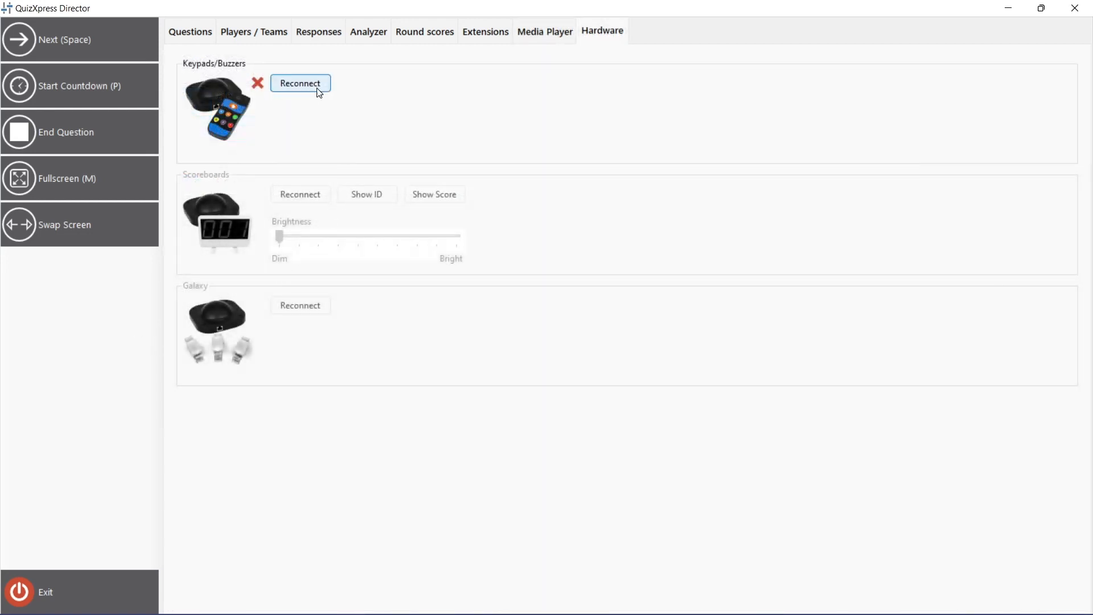
Reconnect the keypads and buzzers until the green check mark appears.
click(300, 83)
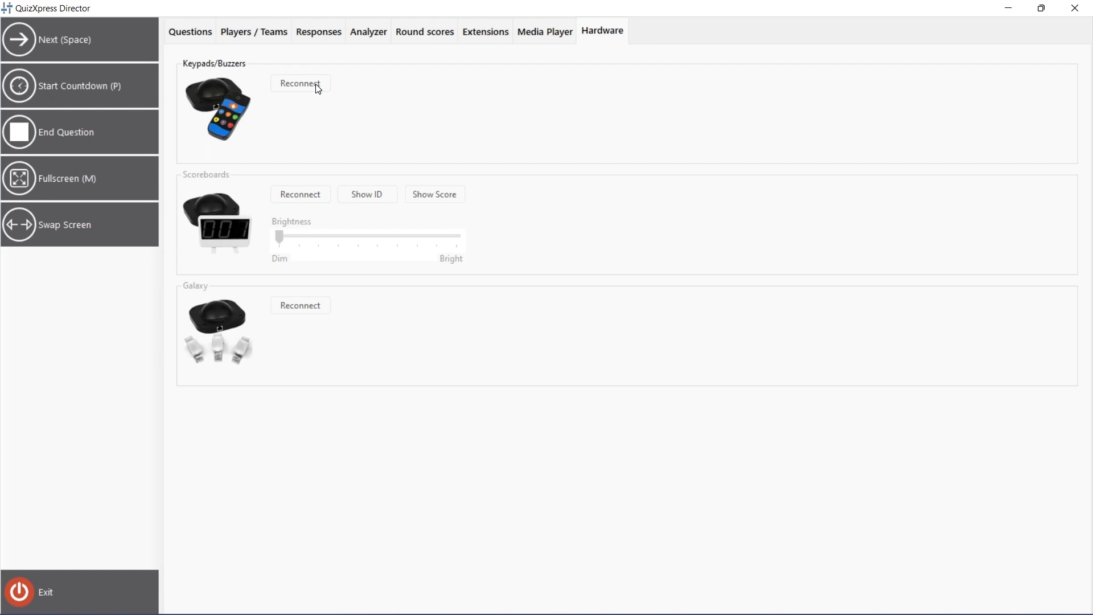
click(301, 84)
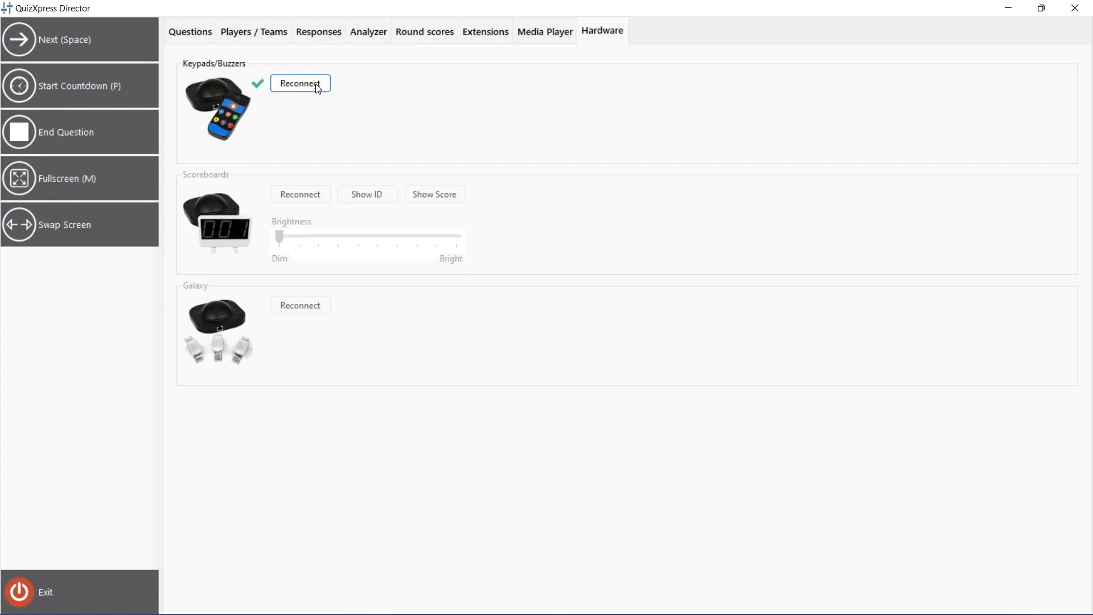
click(594, 30)
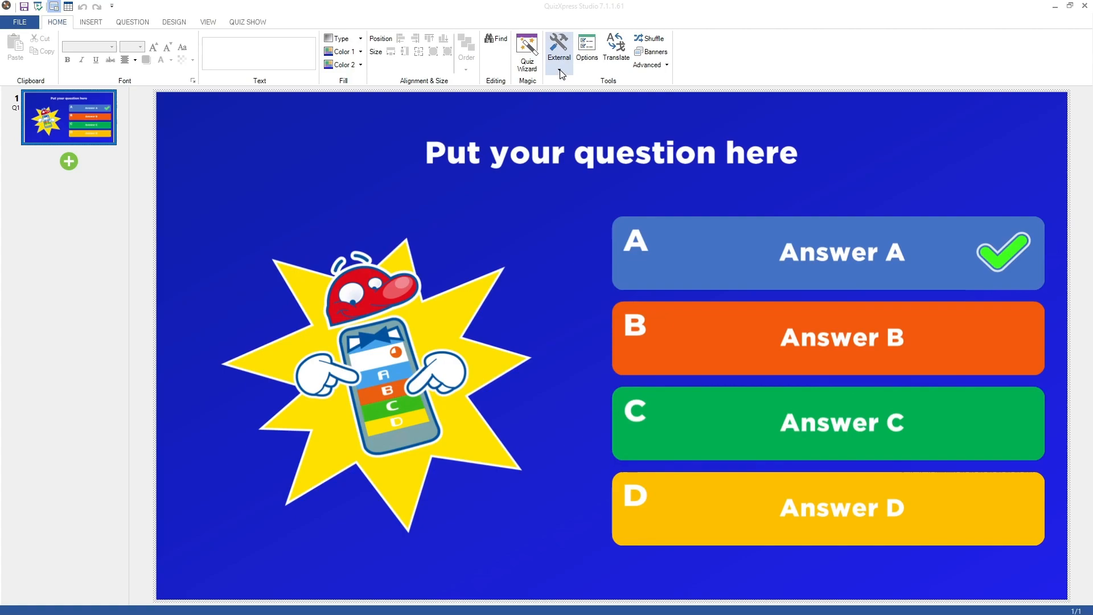
In QuizXpress Setup's Mobile settings, set the host remote location name to 'Testing Location'.
click(558, 49)
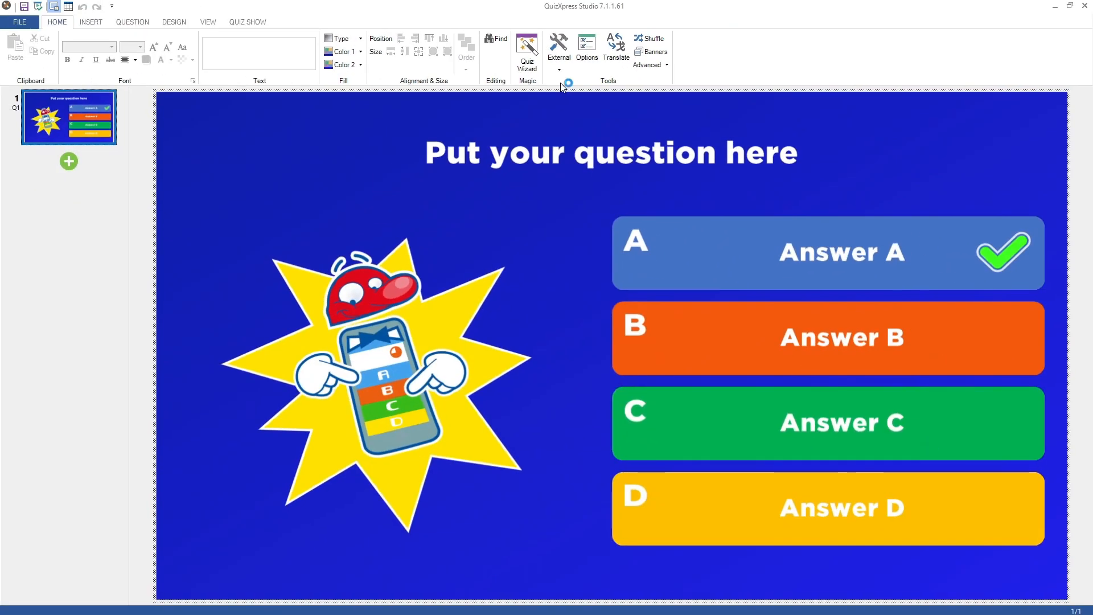
click(586, 52)
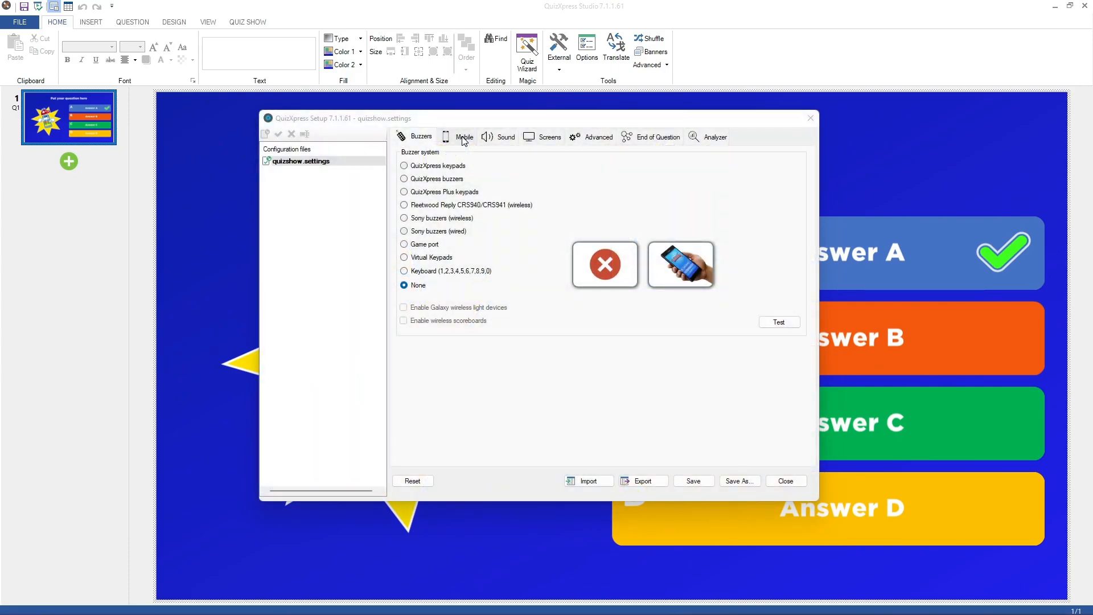
click(465, 136)
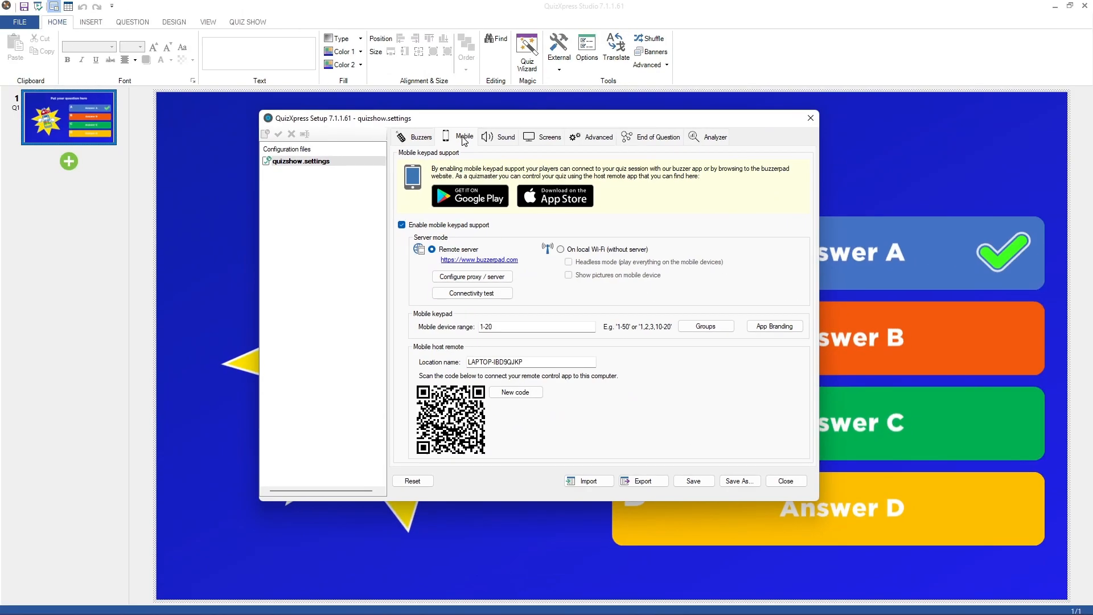
click(530, 360)
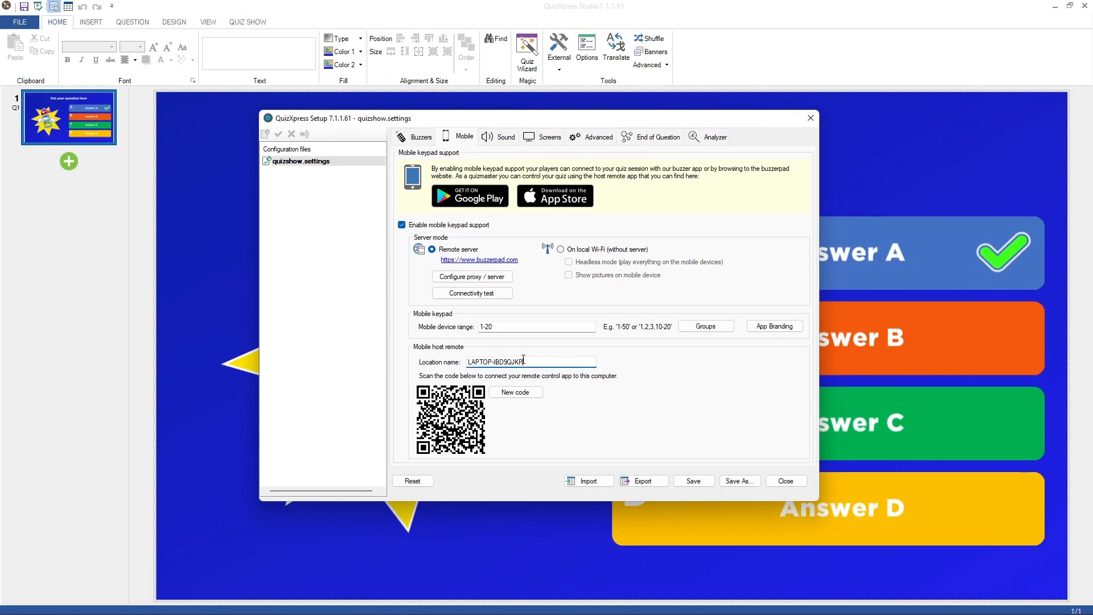
text(Testing Ll)
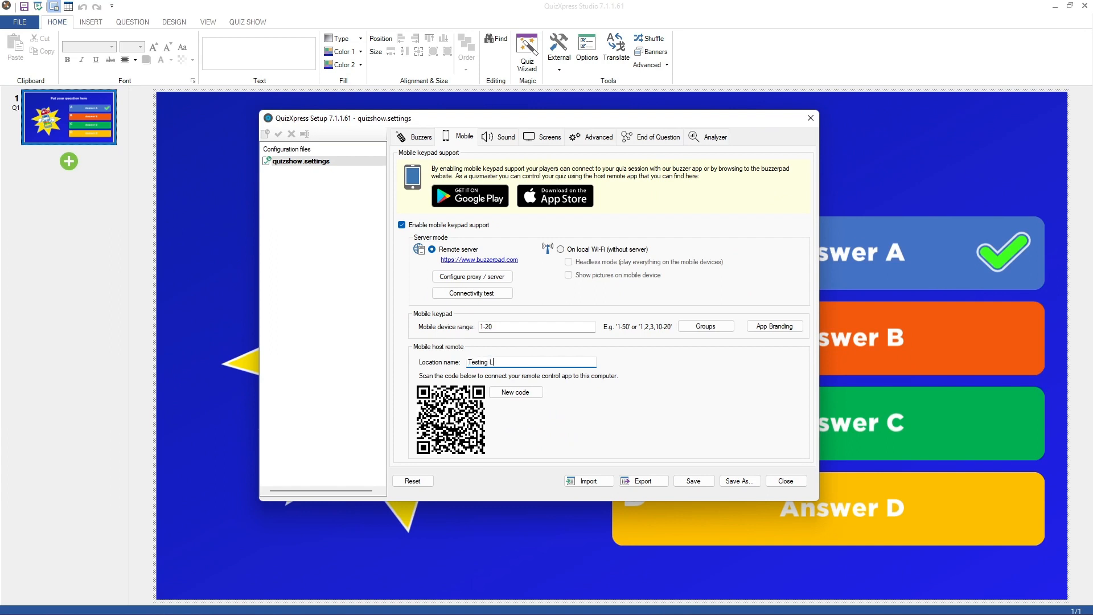
text(ocation)
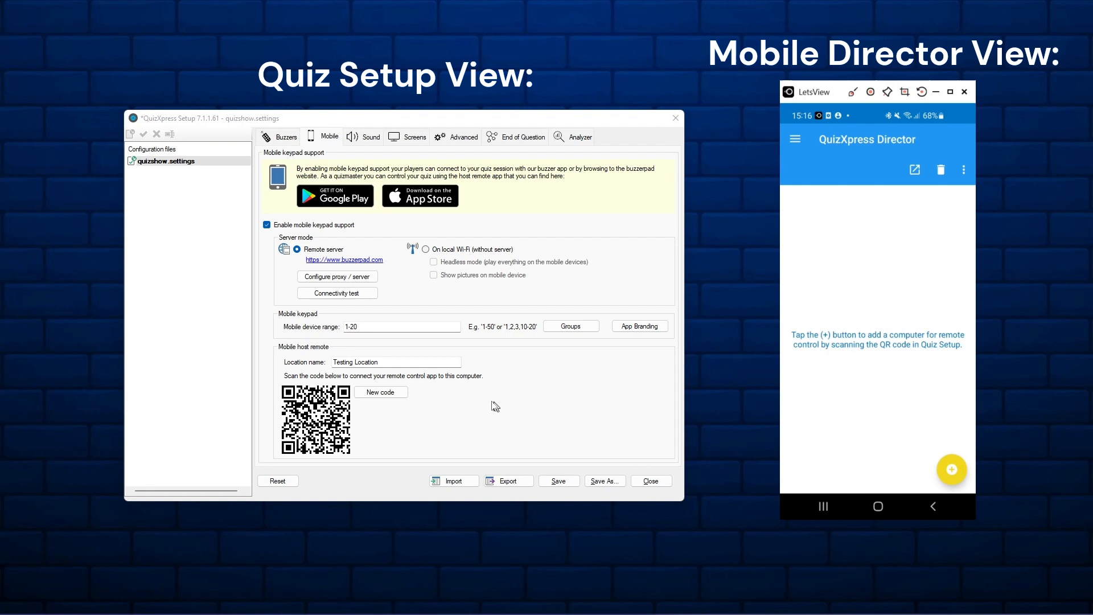
Generate a new host remote pairing code, confirming the reset of existing registrations.
click(380, 391)
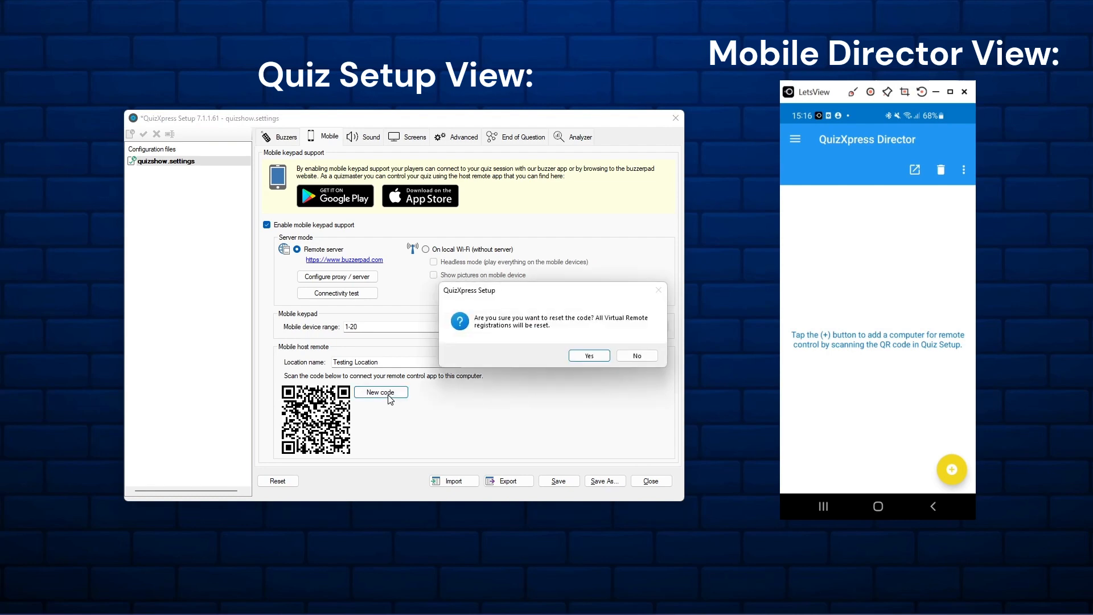
click(588, 355)
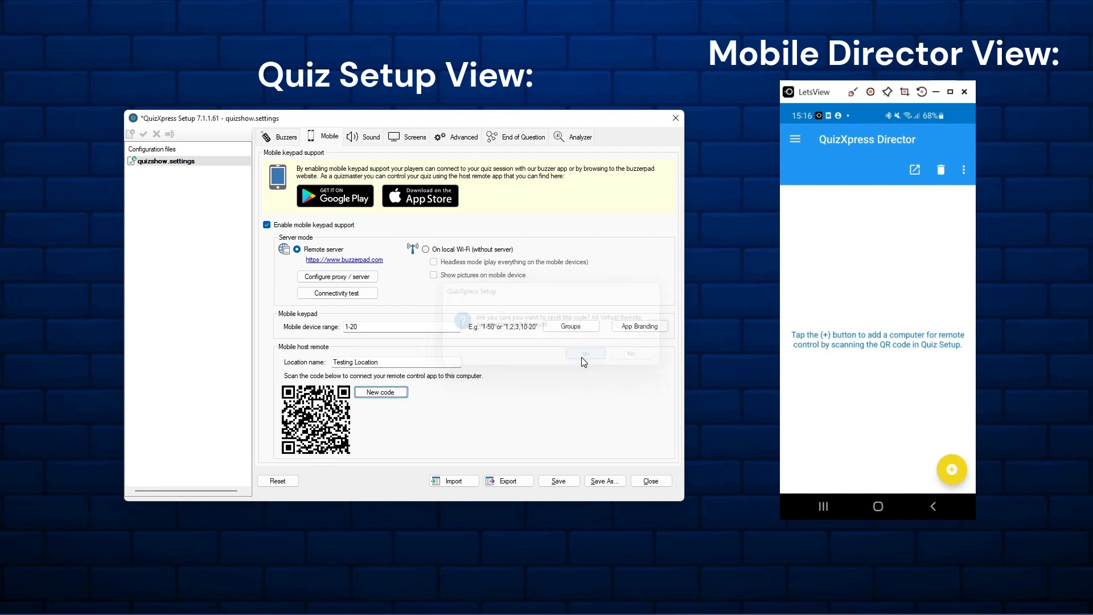
click(584, 353)
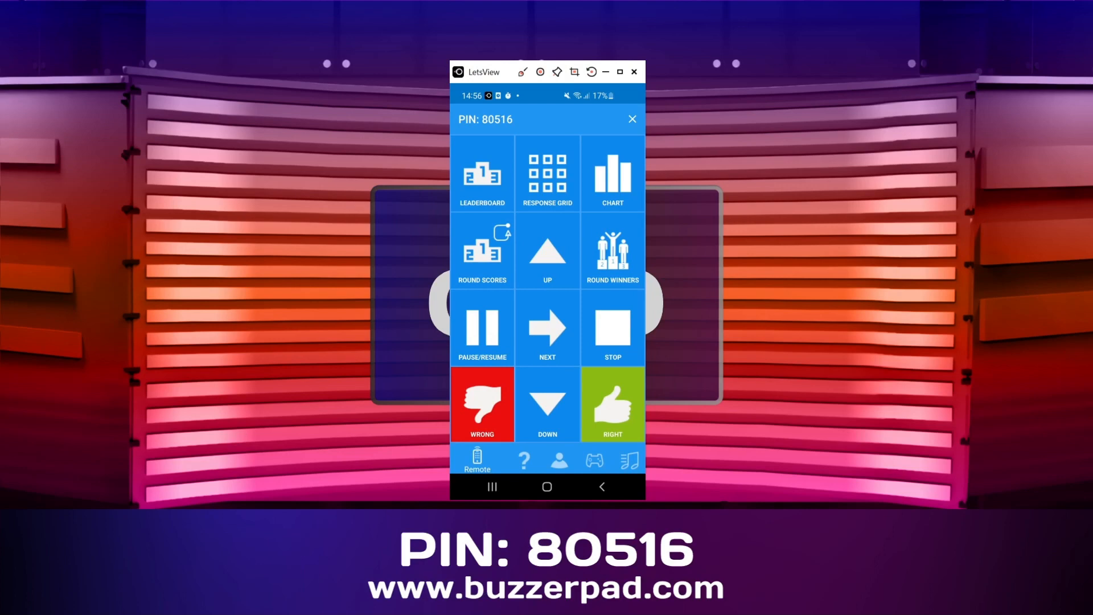
In the mobile Director app, show the Players scores, then the Minigames list.
click(524, 460)
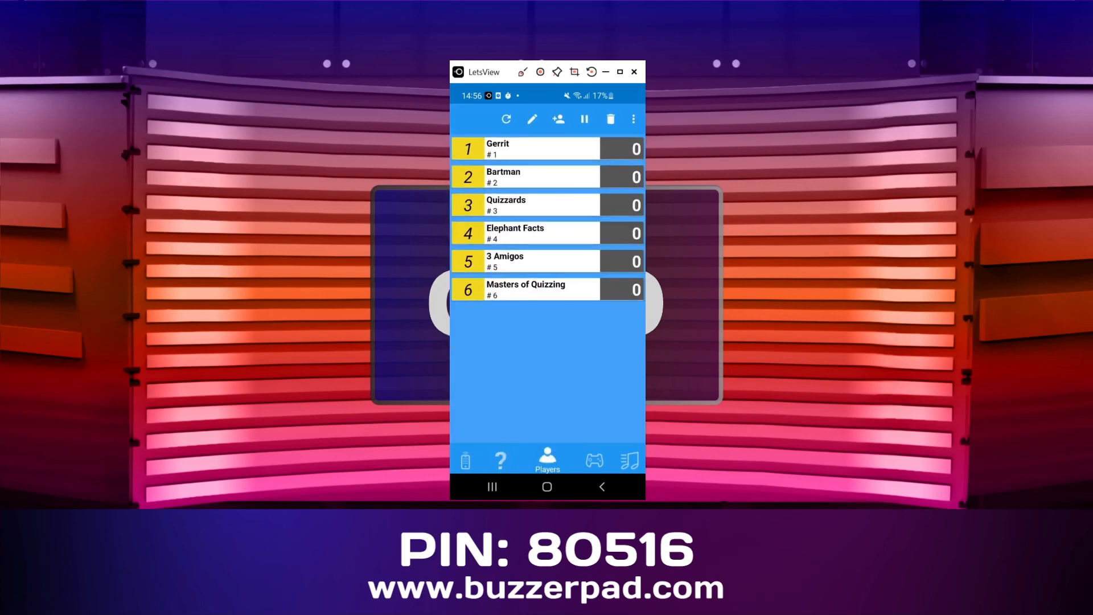
click(594, 460)
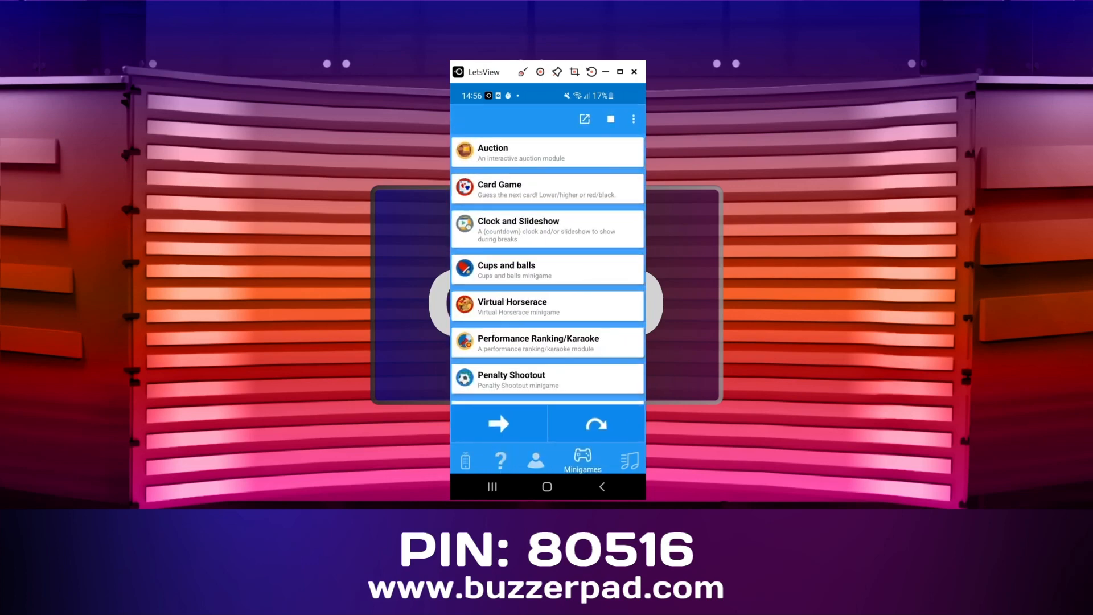
click(616, 459)
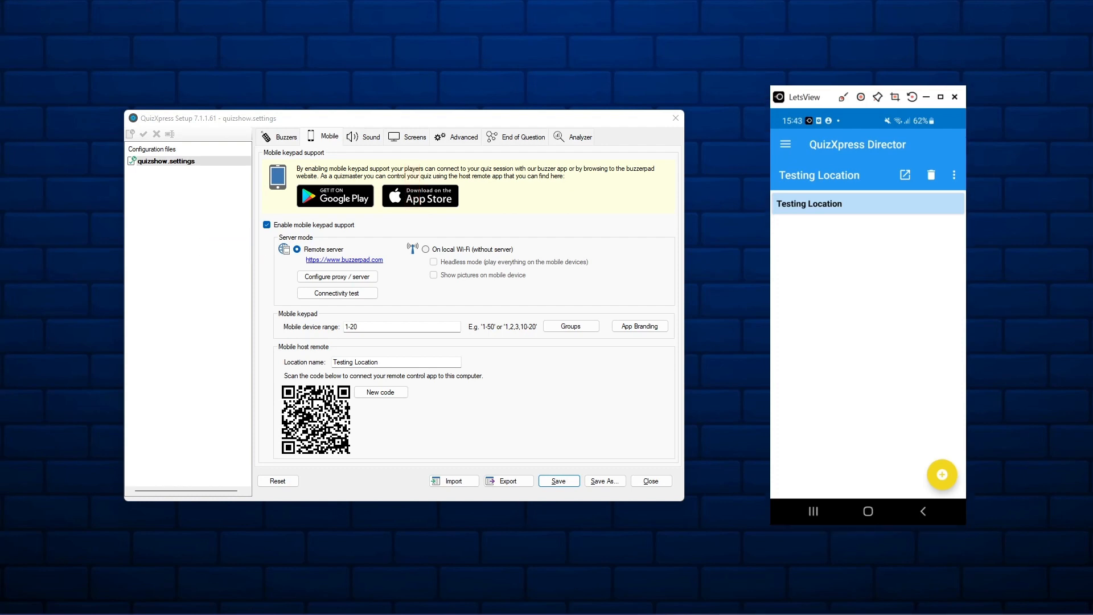
In the mobile app's Settings, bring up the 'Mobile server to connect to' choice.
click(785, 144)
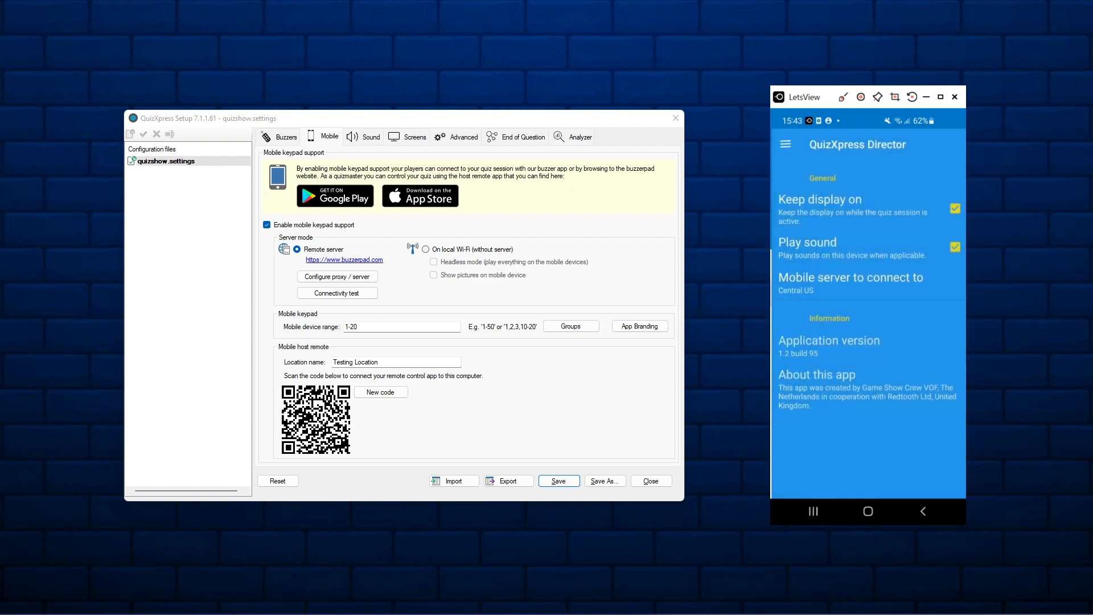
click(849, 276)
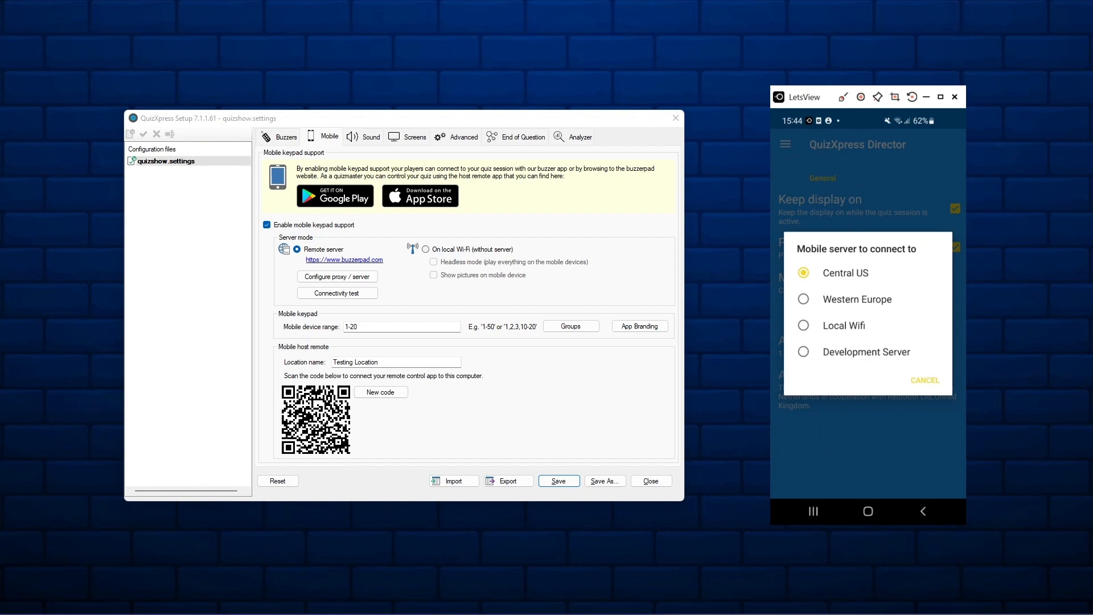
click(803, 272)
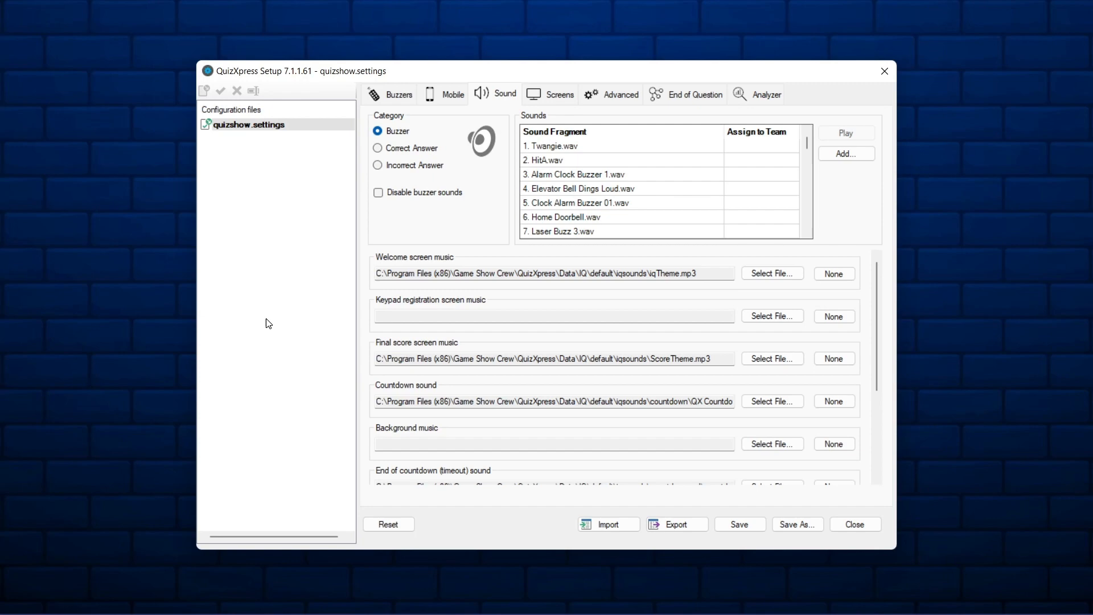
mouse_move(561, 119)
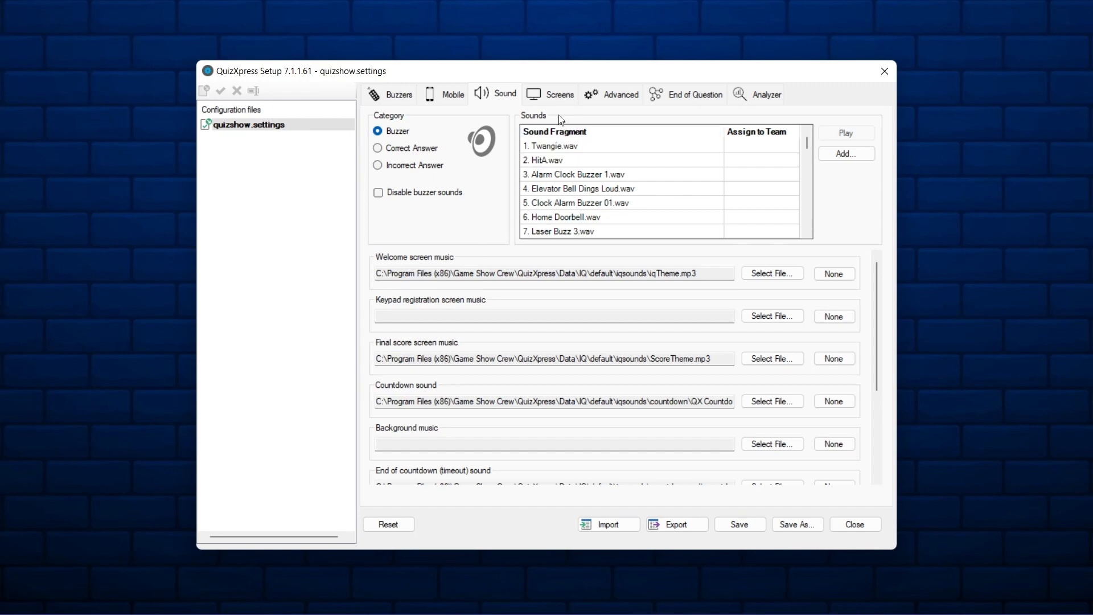
Switch QuizXpress Setup to the Screens settings showing welcome title, slideshow folder, fullscreen mode and TV Show skin.
click(559, 94)
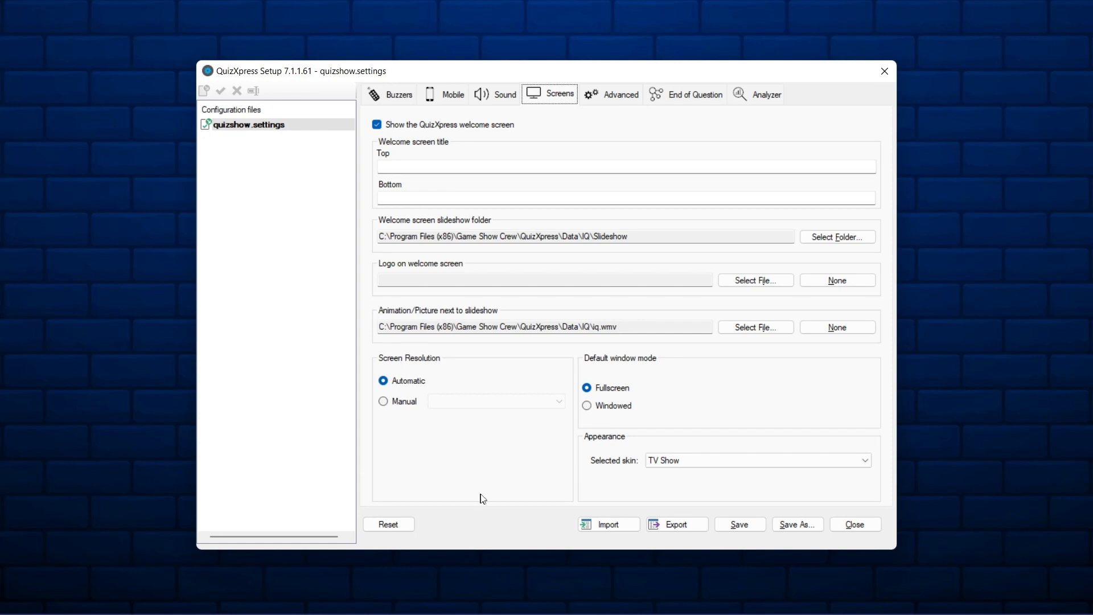
mouse_move(677, 481)
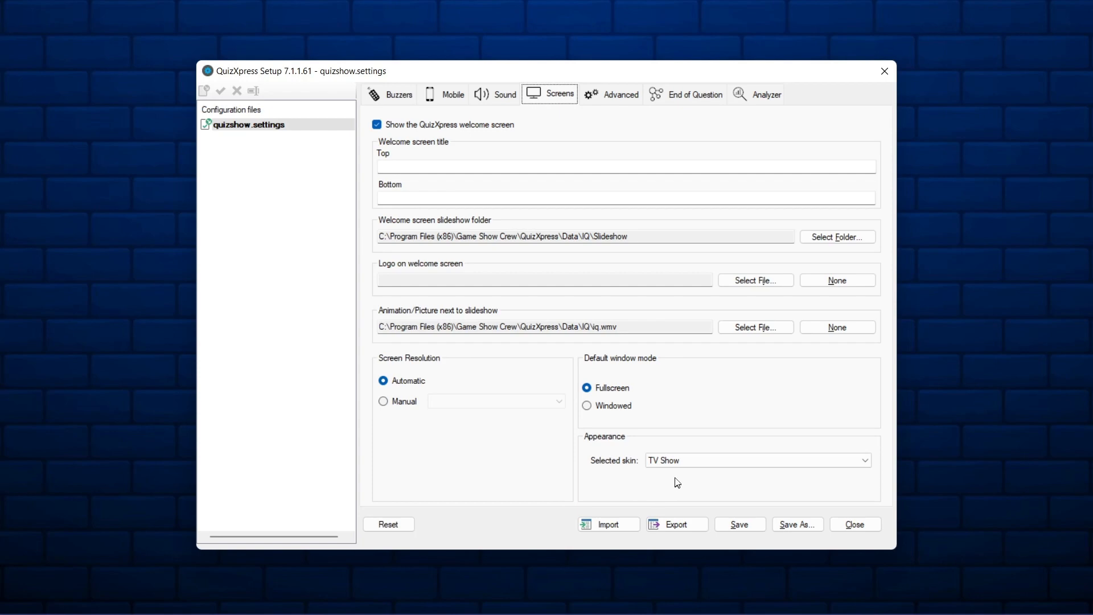